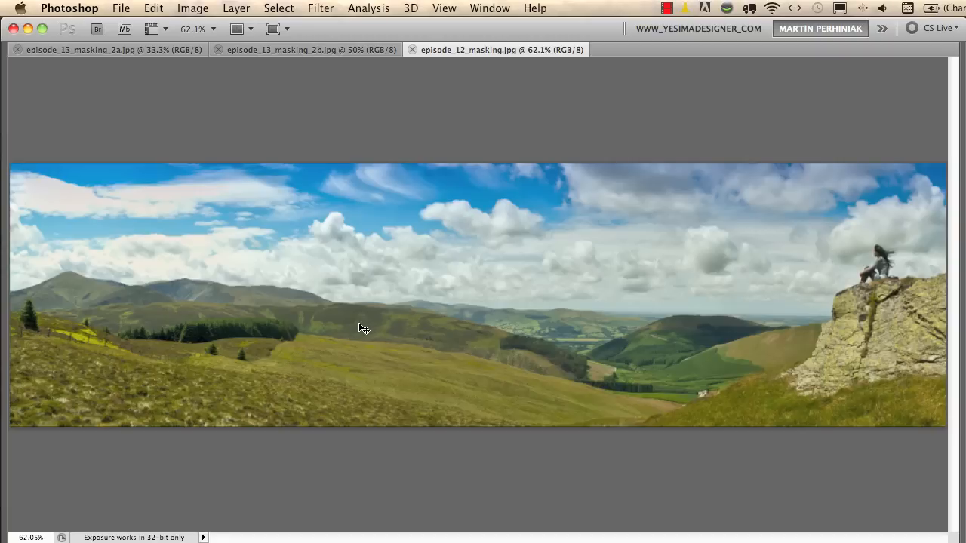
mouse_move(452, 126)
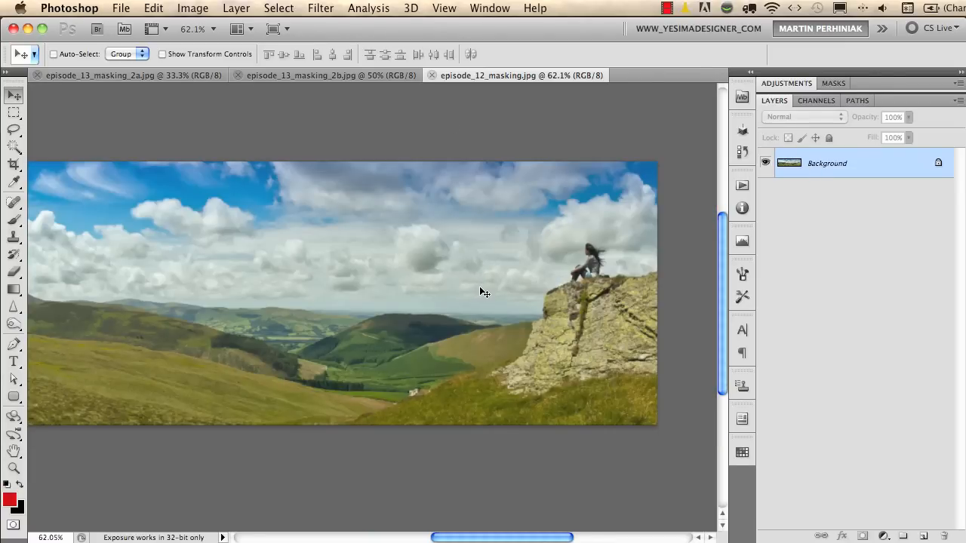
mouse_move(571, 204)
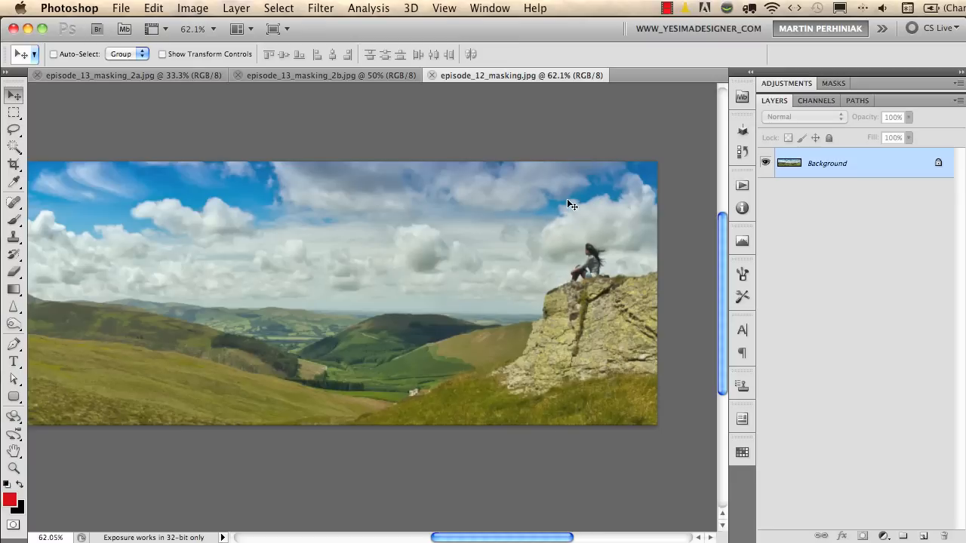
mouse_move(524, 242)
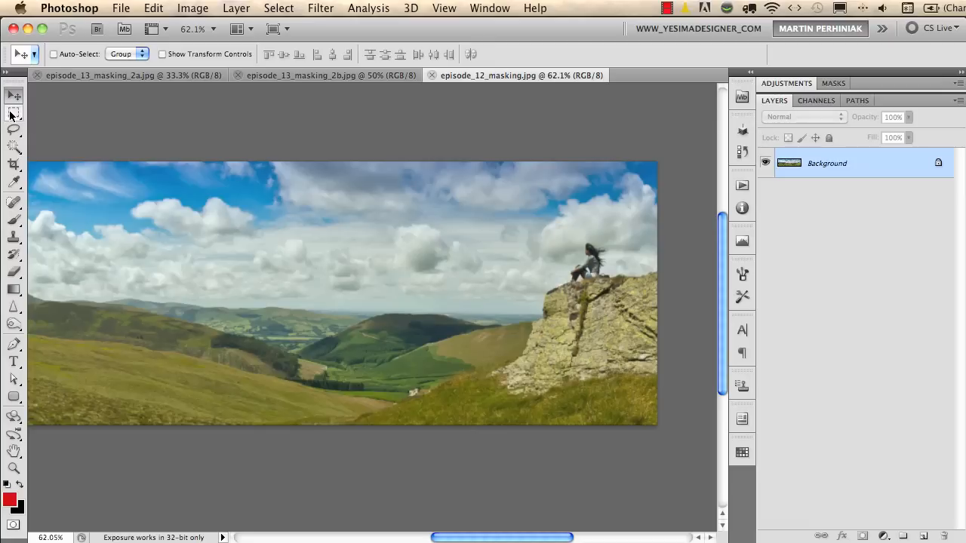
- Marquee-select a rectangle around the girl on the rock and bring up the Masks panel
click(13, 111)
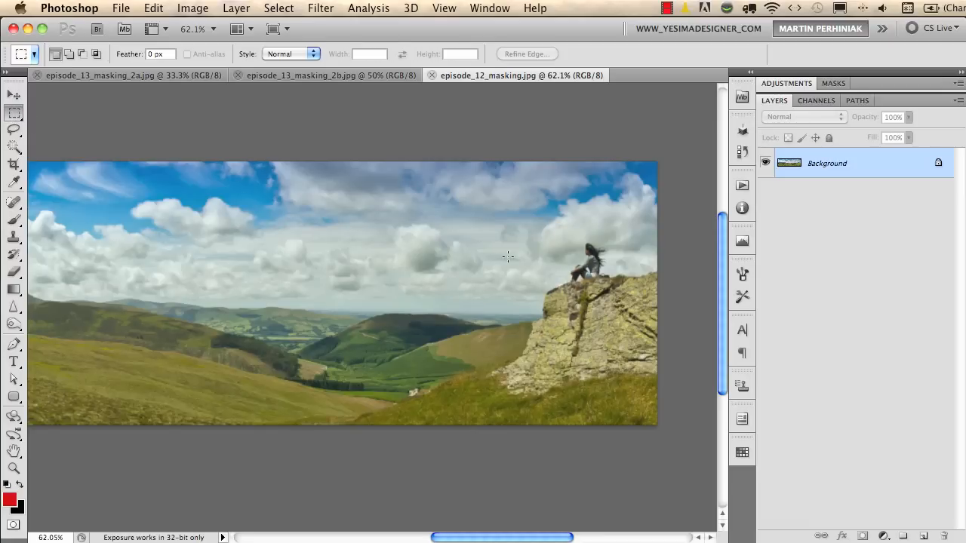
drag(424, 205, 638, 404)
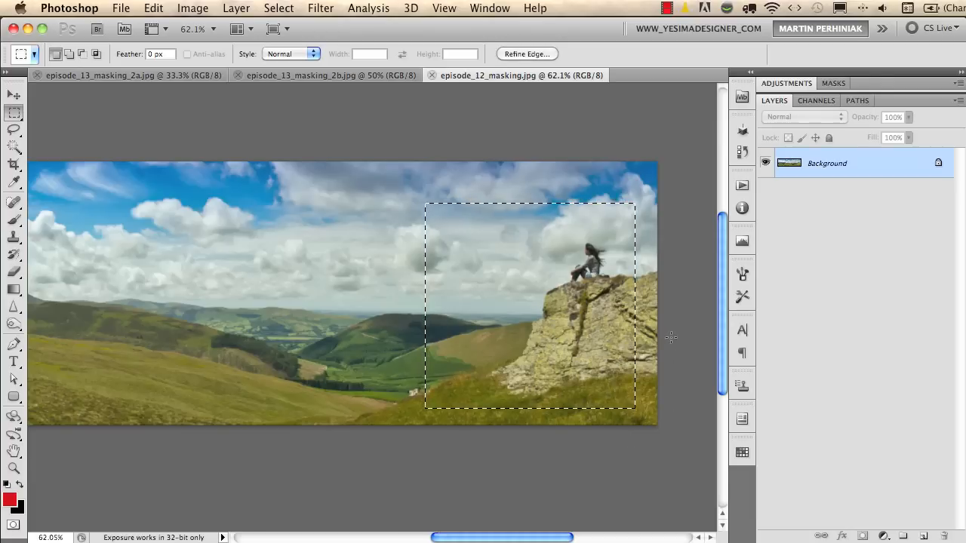
click(833, 83)
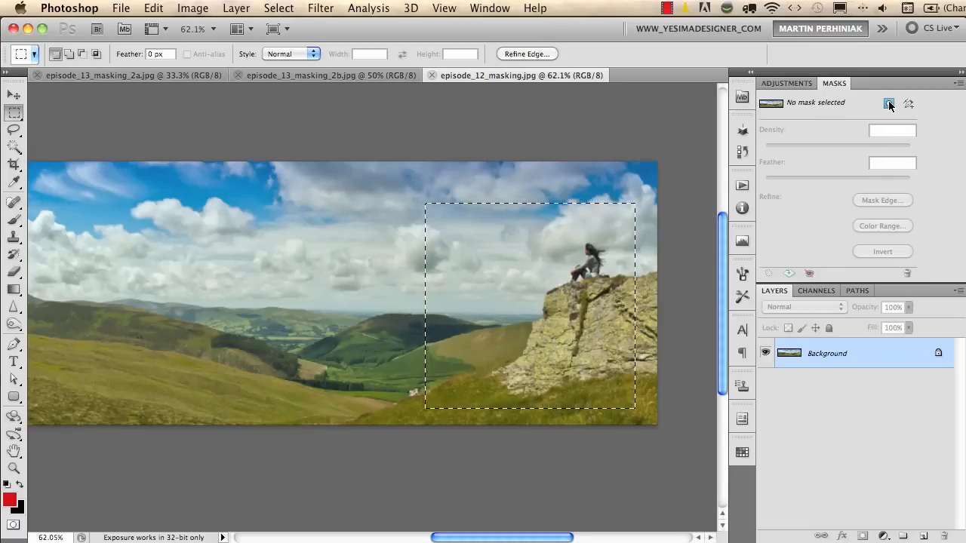
mouse_move(889, 105)
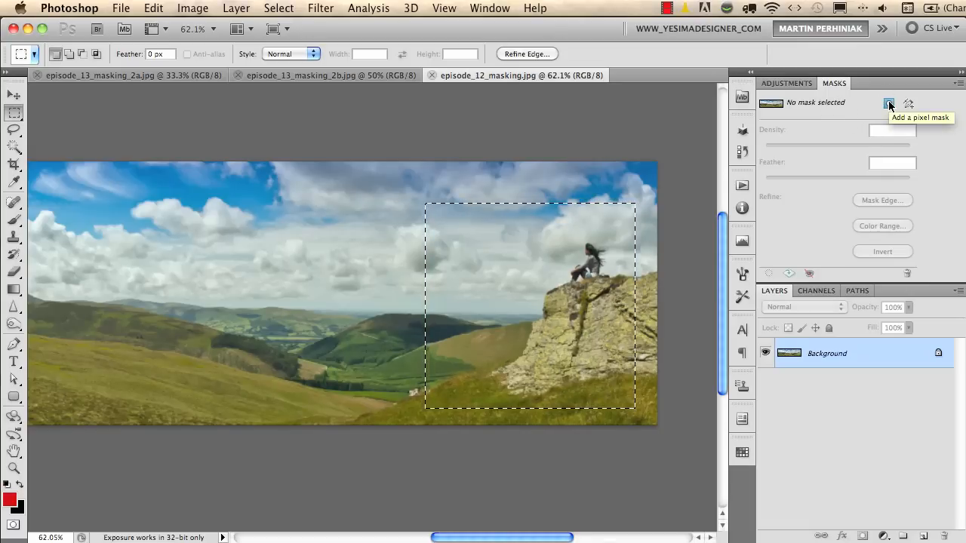
mouse_move(864, 72)
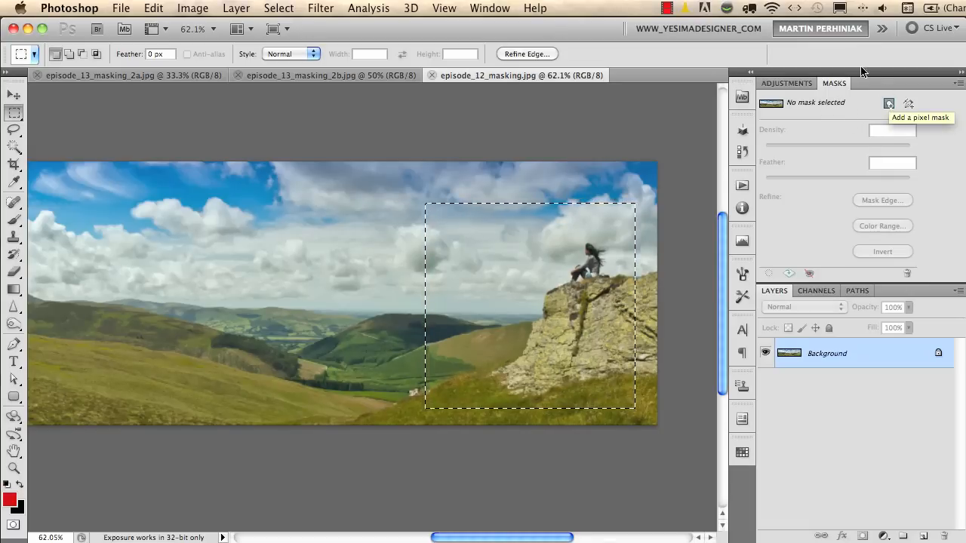
- Add a pixel mask from the selection, invert it to compare, and restore it
click(889, 104)
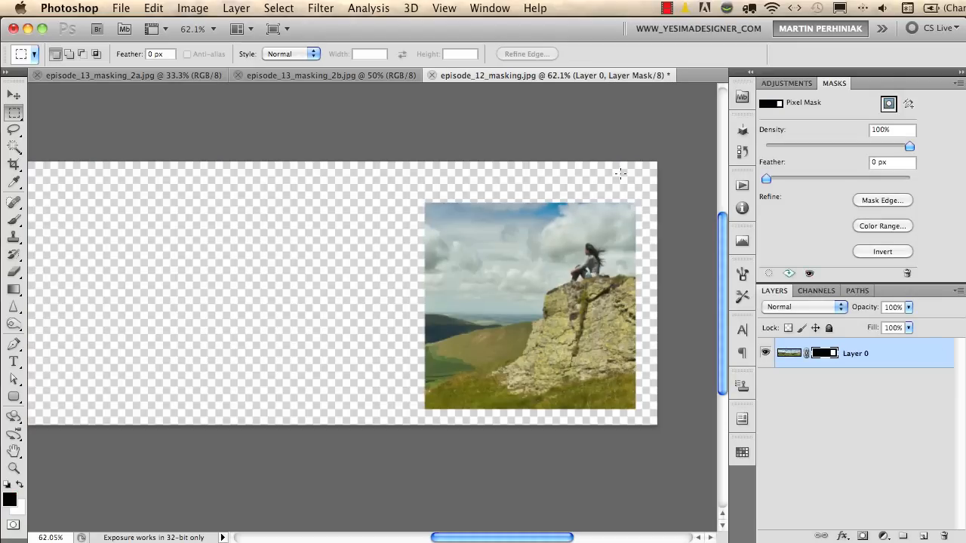
mouse_move(428, 186)
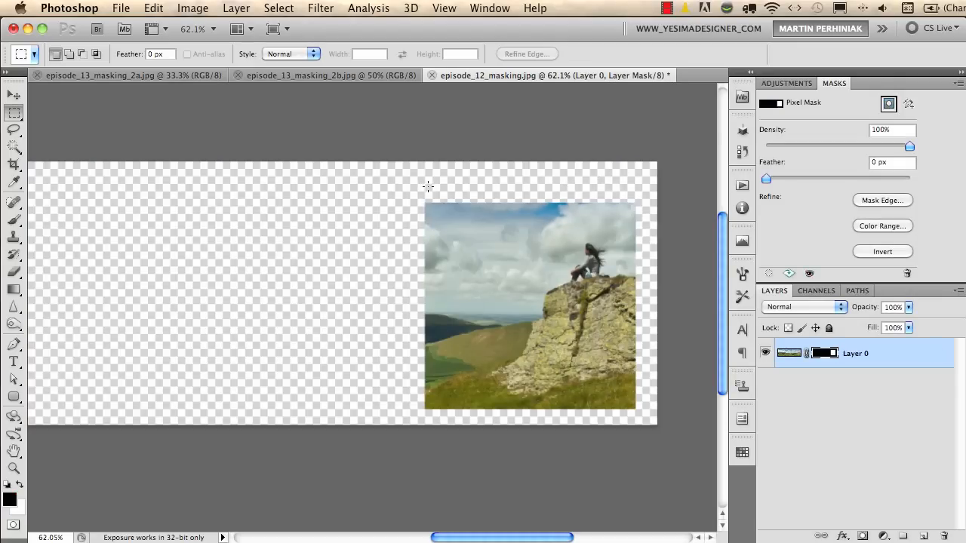
mouse_move(398, 300)
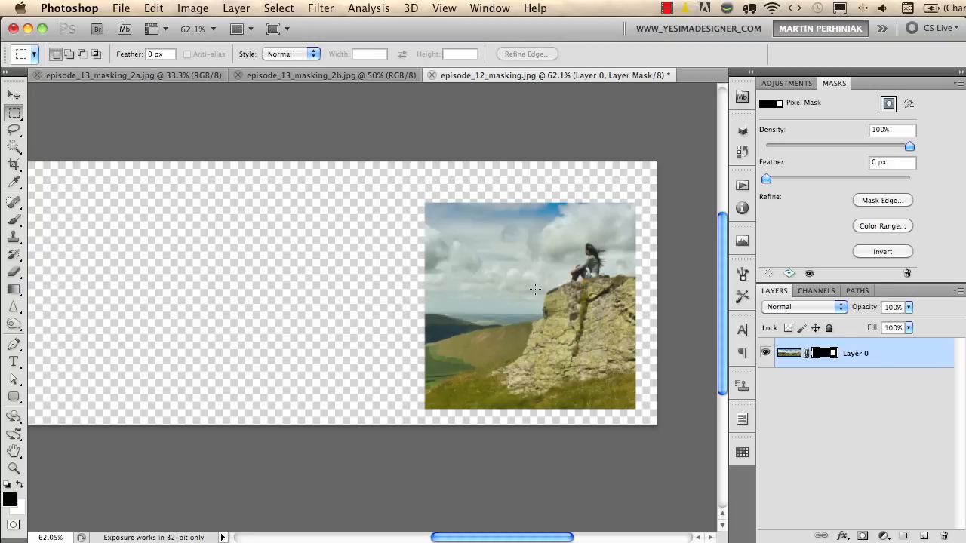
mouse_move(528, 270)
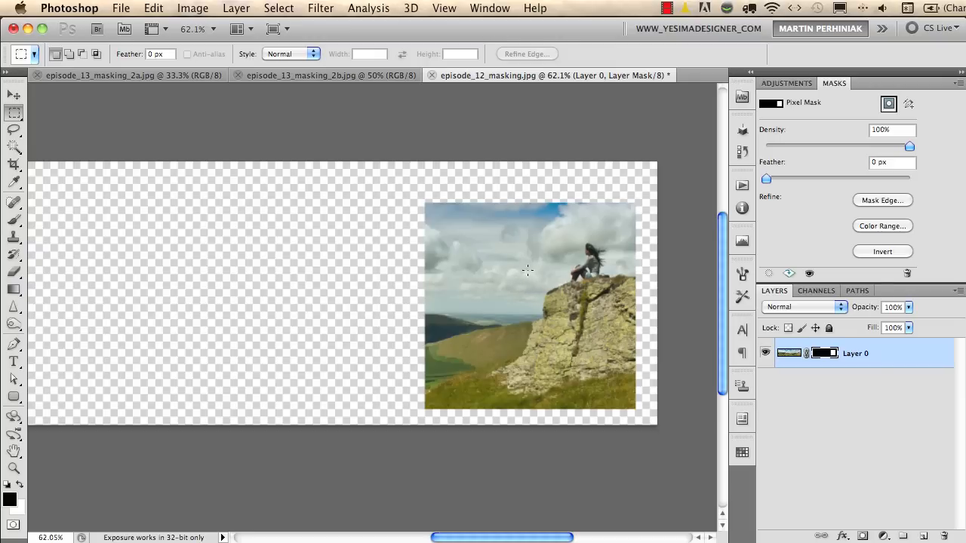
mouse_move(541, 285)
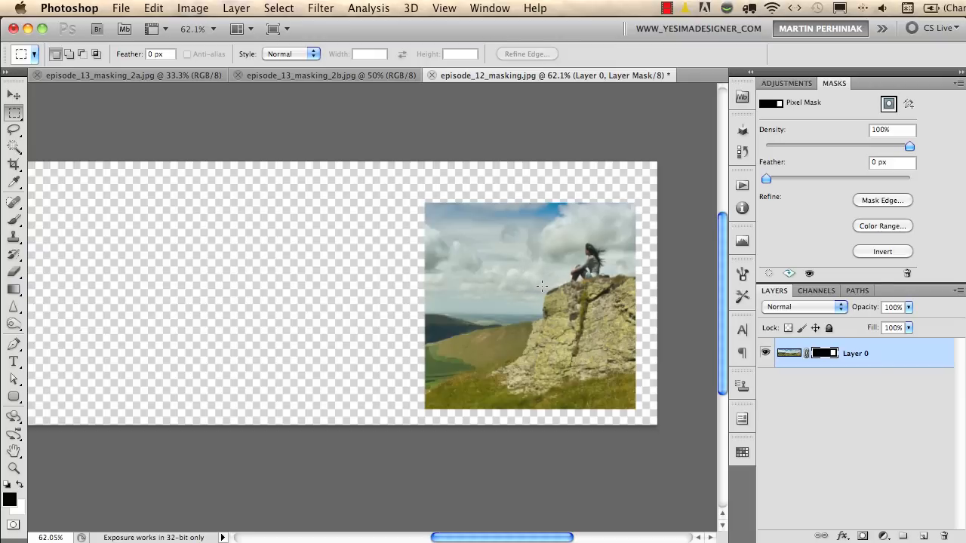
mouse_move(849, 255)
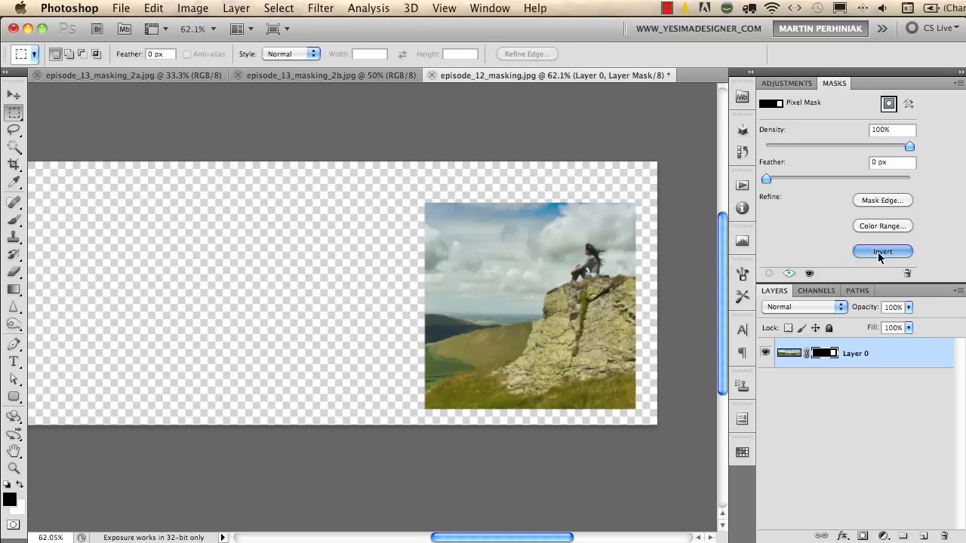
click(883, 251)
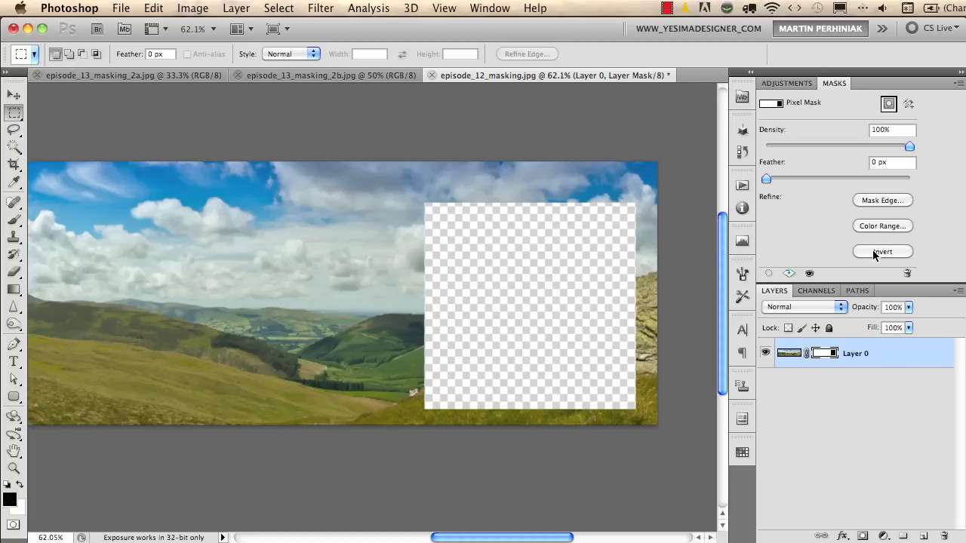
click(882, 251)
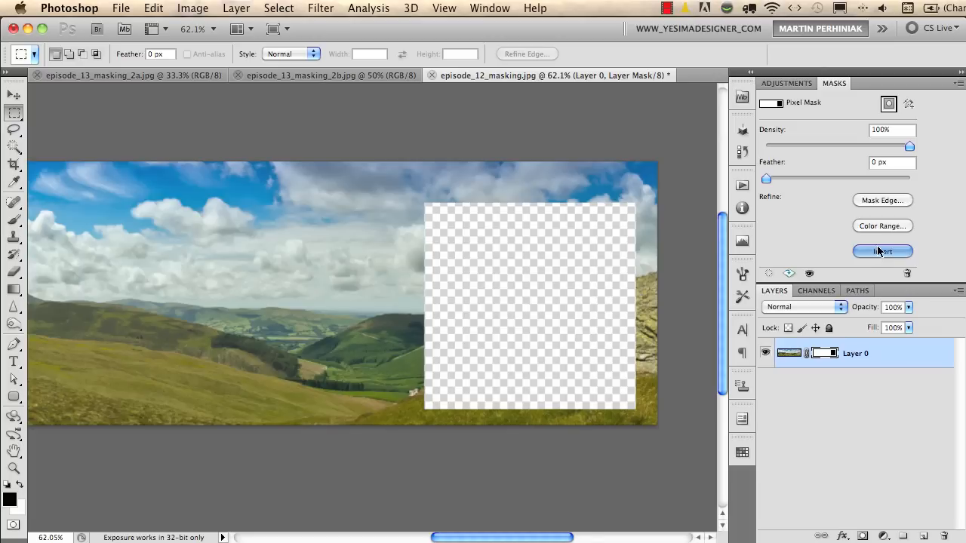
click(882, 251)
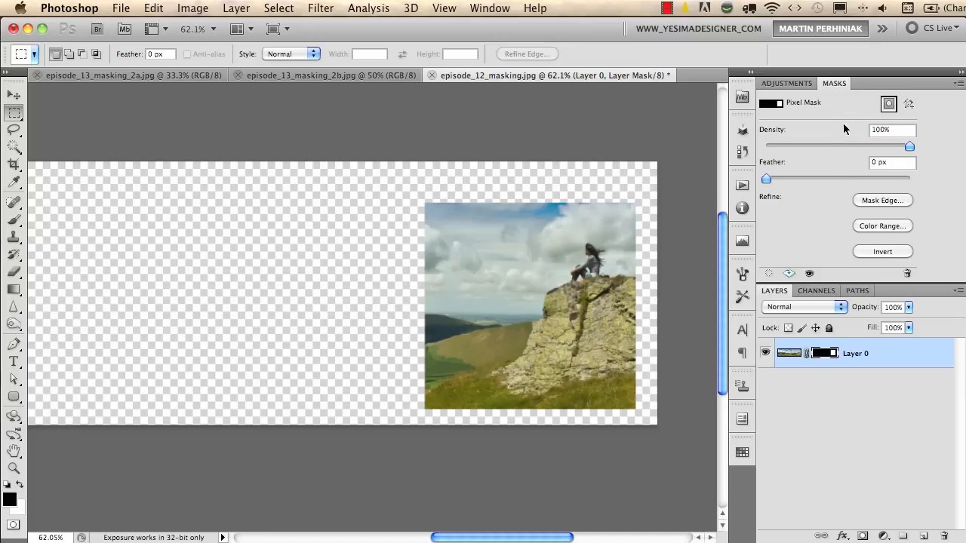
- Lower the mask Density from 100% to 21% so the hidden panorama shows faintly
drag(910, 145, 857, 145)
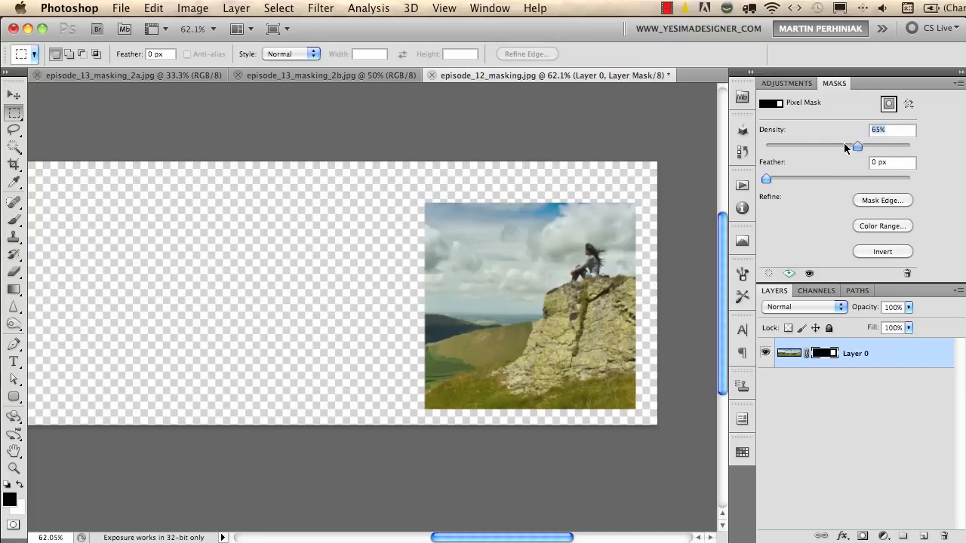
drag(856, 147, 811, 147)
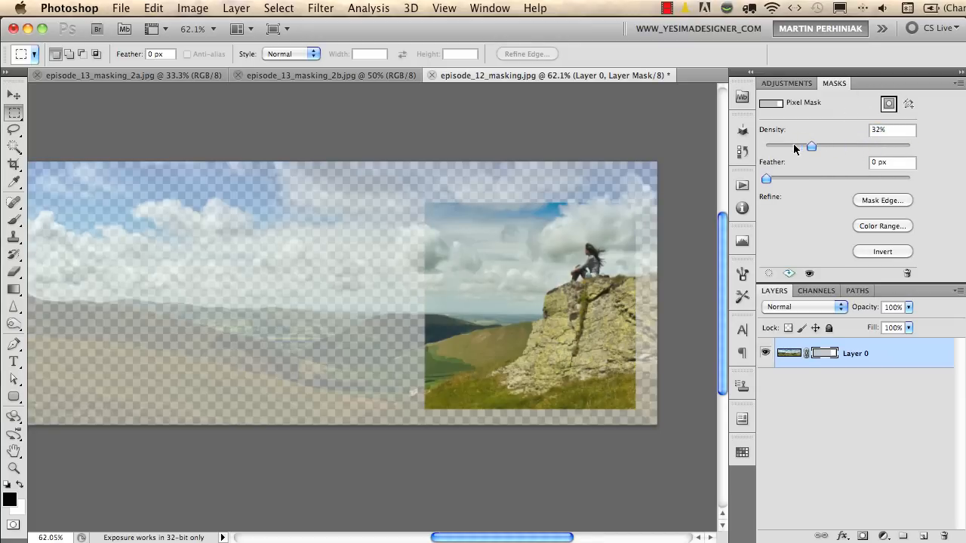
drag(811, 146, 795, 146)
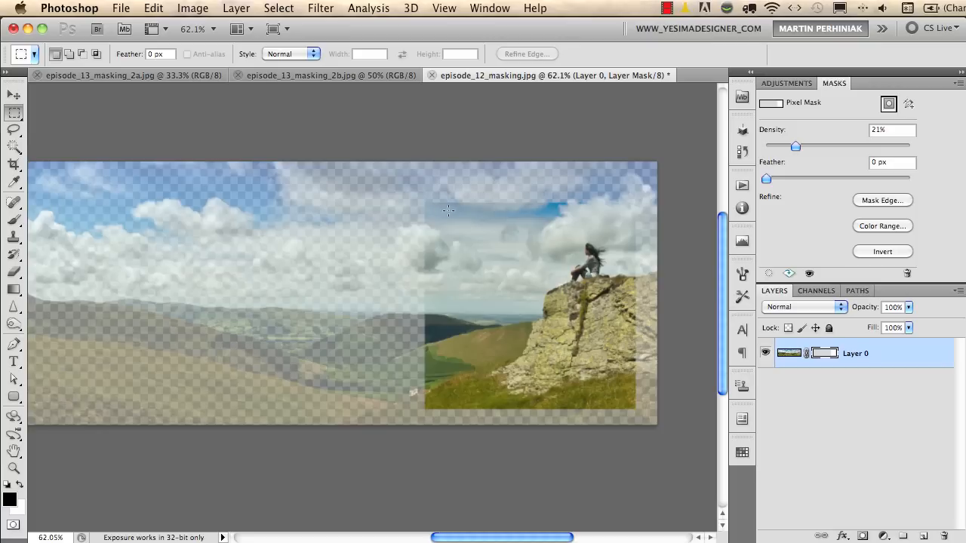
mouse_move(402, 227)
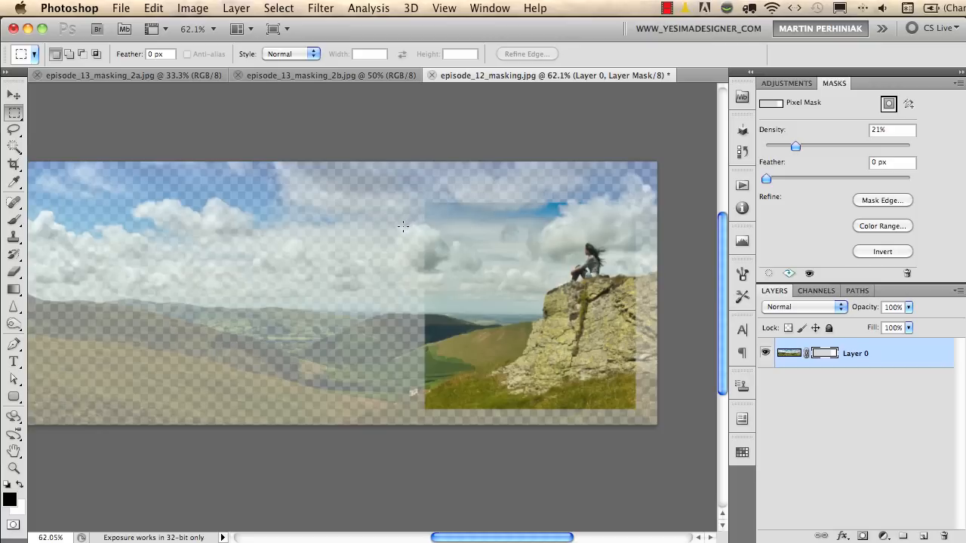
mouse_move(443, 177)
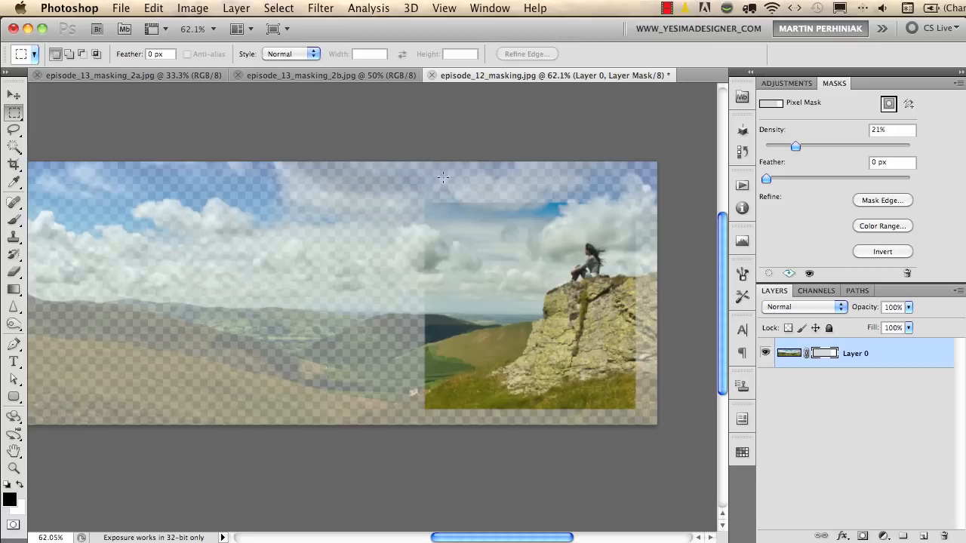
mouse_move(413, 217)
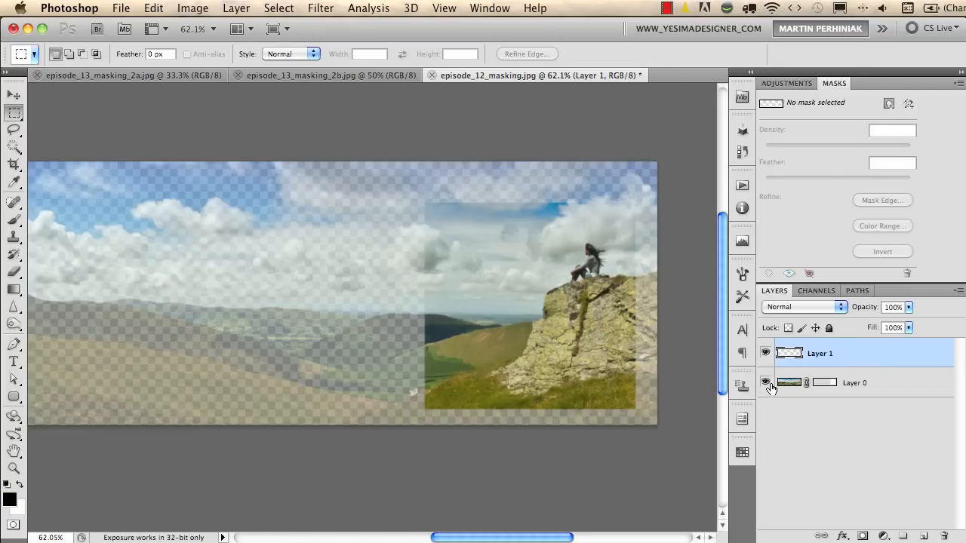
mouse_move(765, 382)
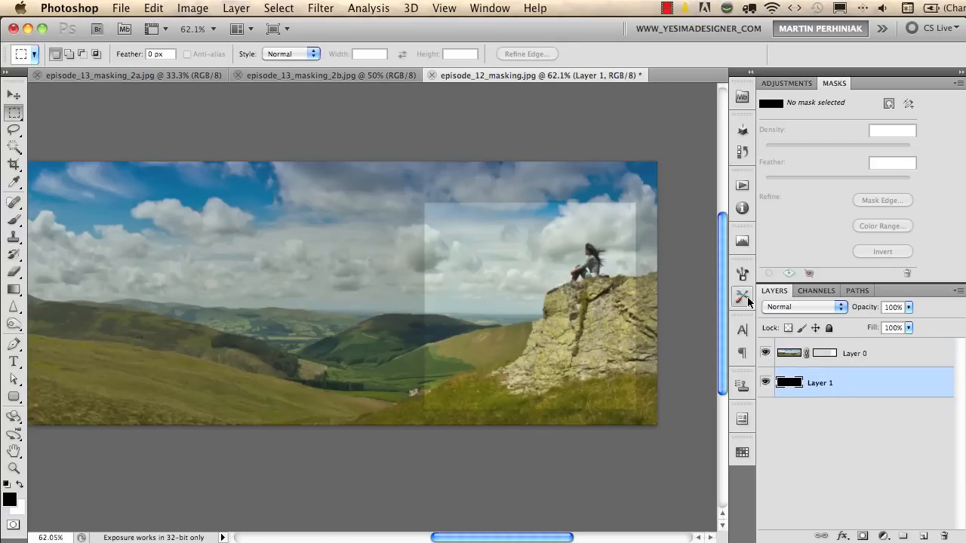
- Target Layer 0's mask thumbnail above the black-filled Layer 1
click(824, 353)
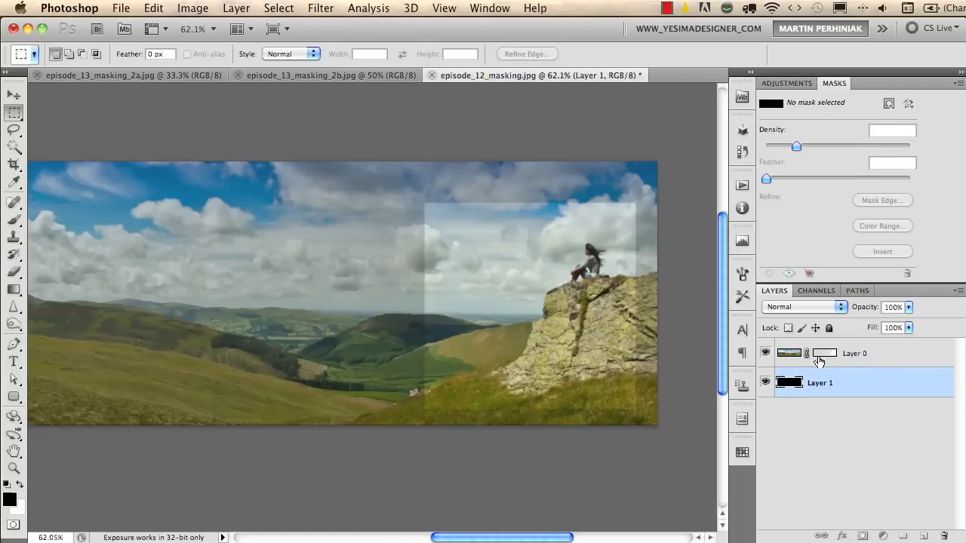
click(825, 352)
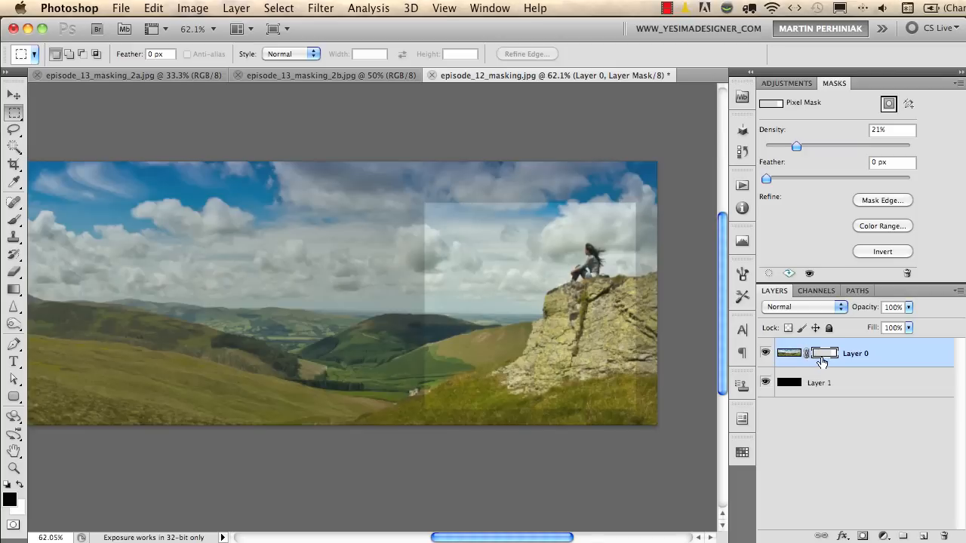
mouse_move(791, 172)
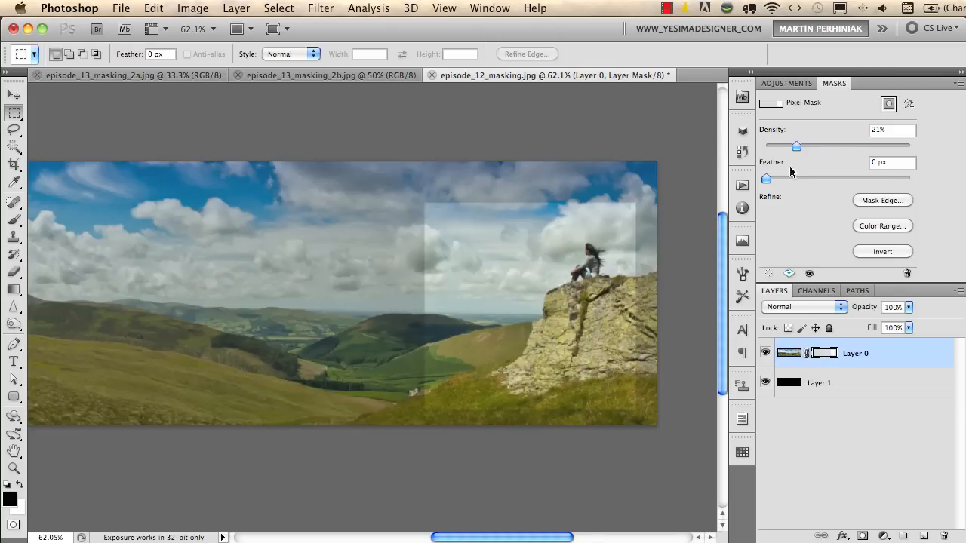
- Raise the mask Density back to 100% and toggle the layer mask off
drag(796, 147, 825, 147)
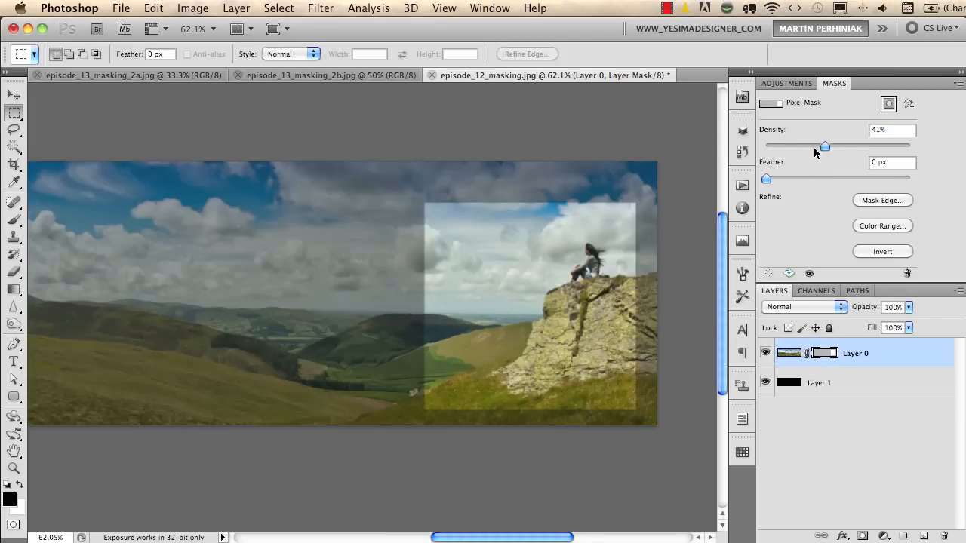
drag(825, 147, 836, 147)
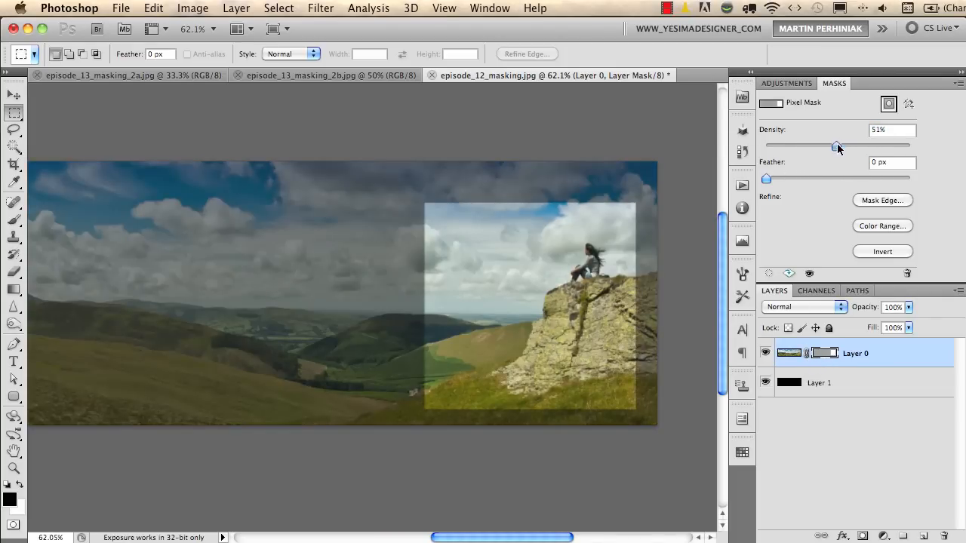
drag(835, 146, 855, 146)
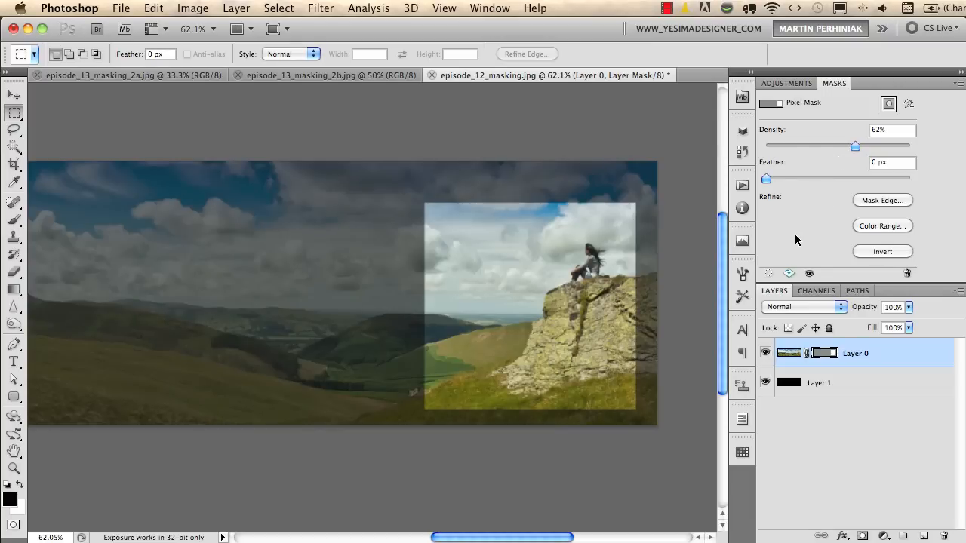
drag(855, 146, 859, 146)
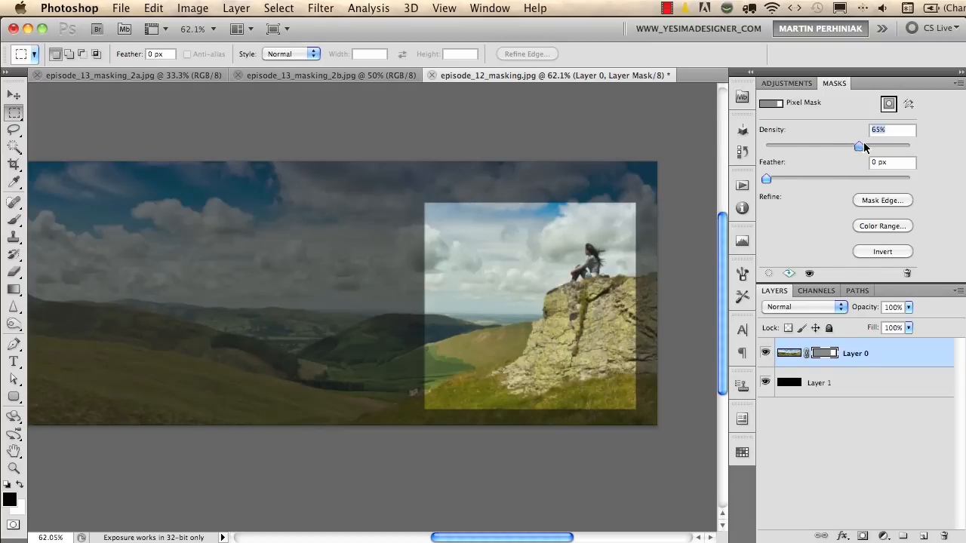
drag(858, 146, 909, 146)
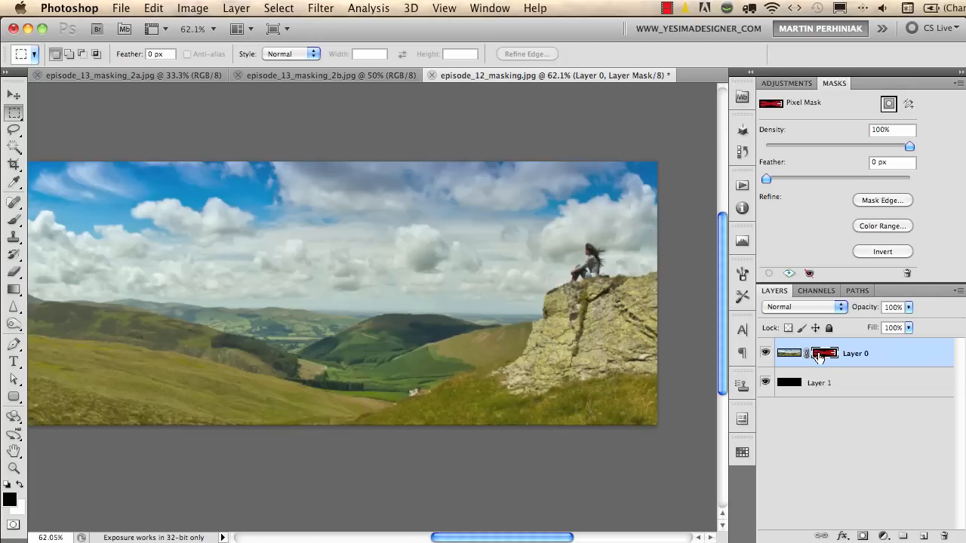
mouse_move(821, 359)
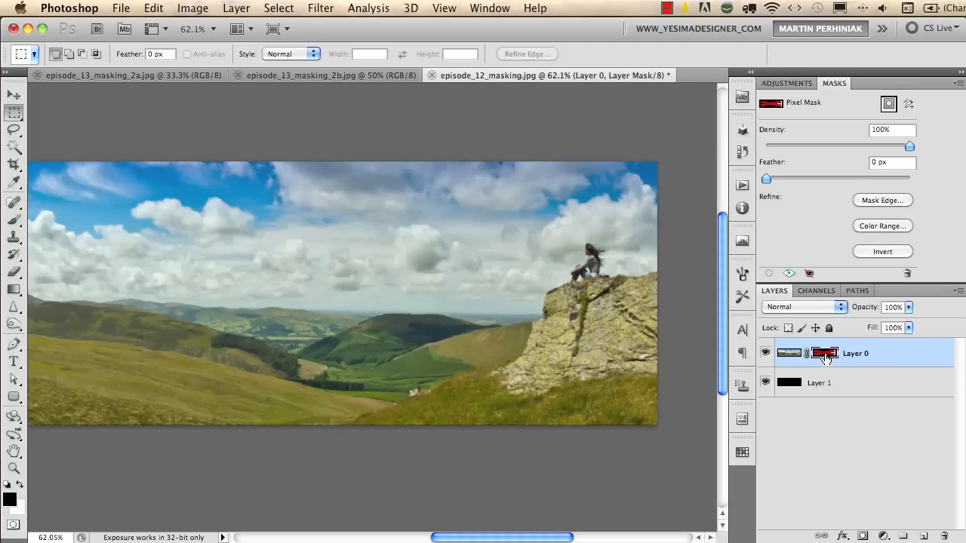
click(824, 354)
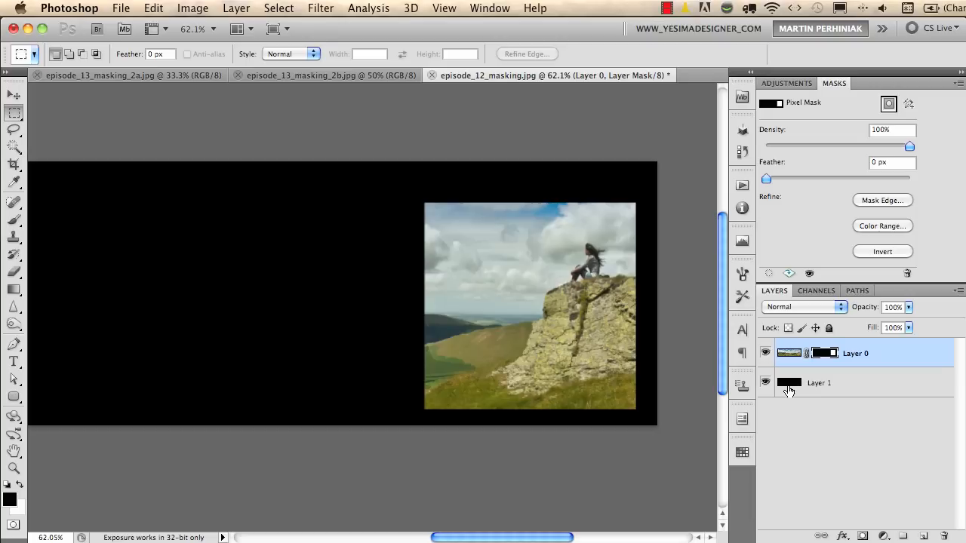
mouse_move(796, 392)
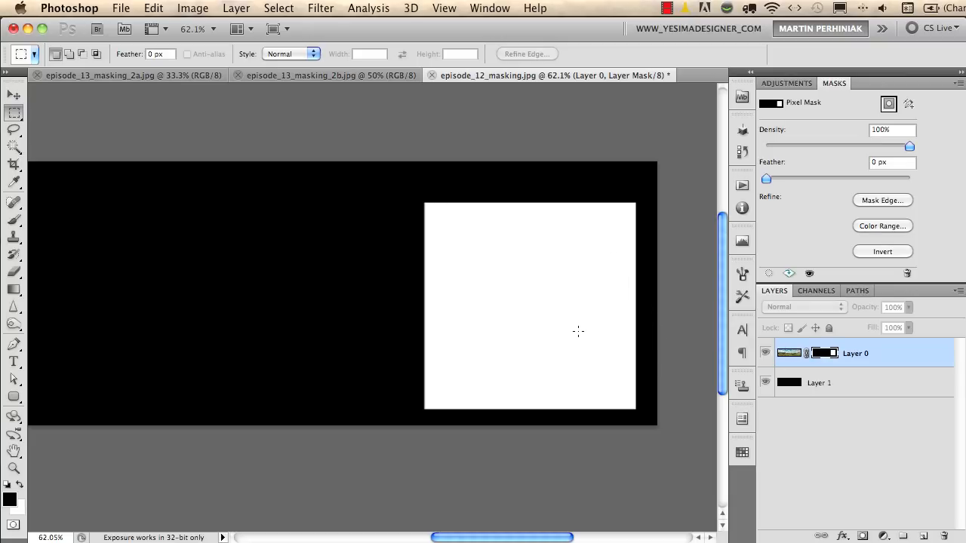
mouse_move(370, 300)
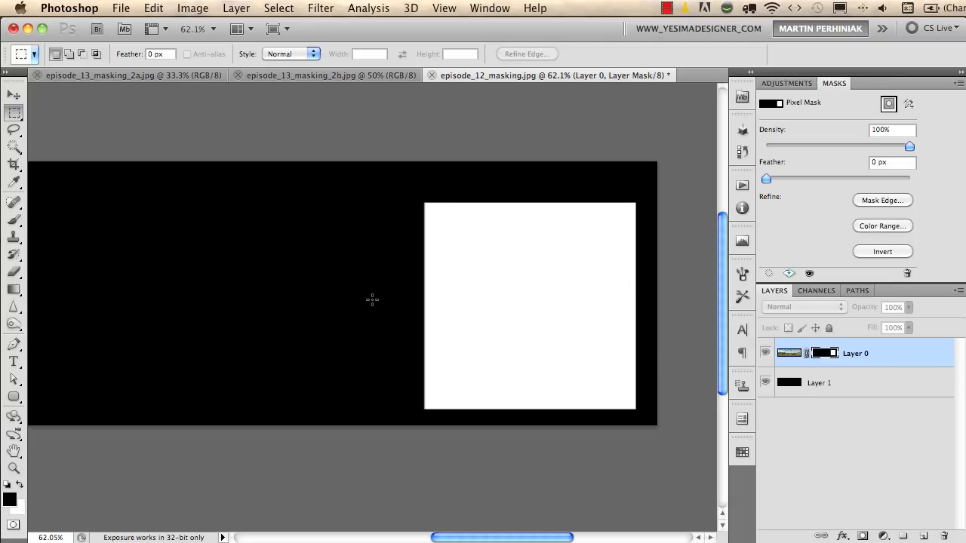
mouse_move(498, 289)
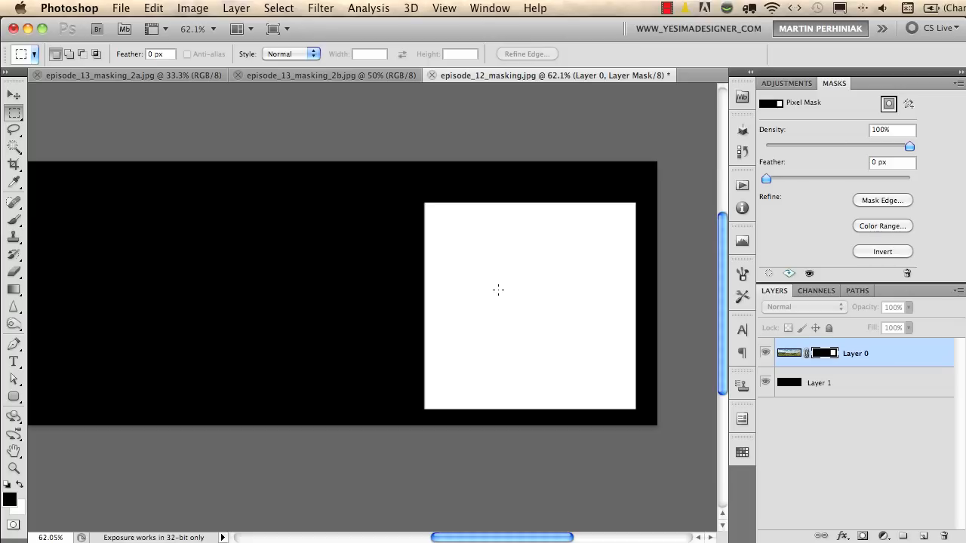
mouse_move(461, 310)
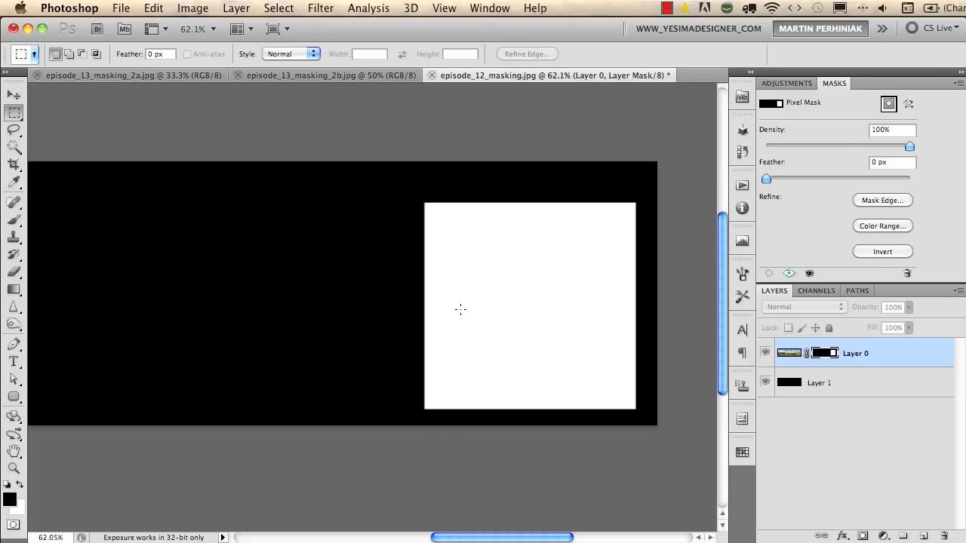
mouse_move(469, 313)
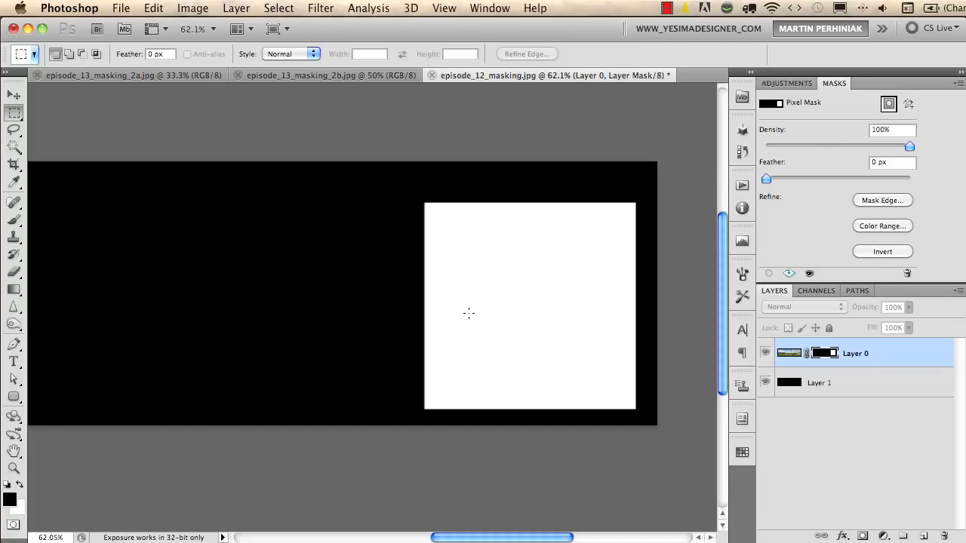
mouse_move(496, 293)
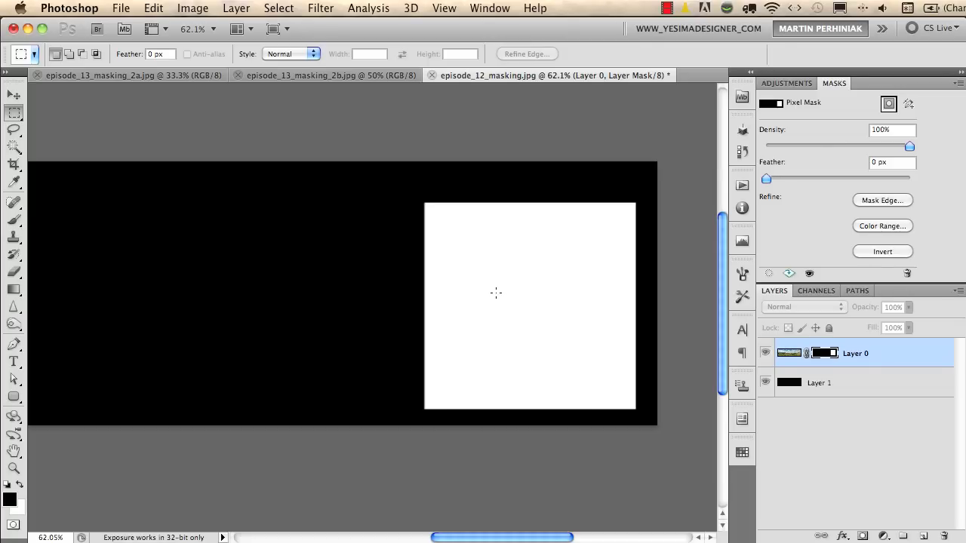
mouse_move(455, 296)
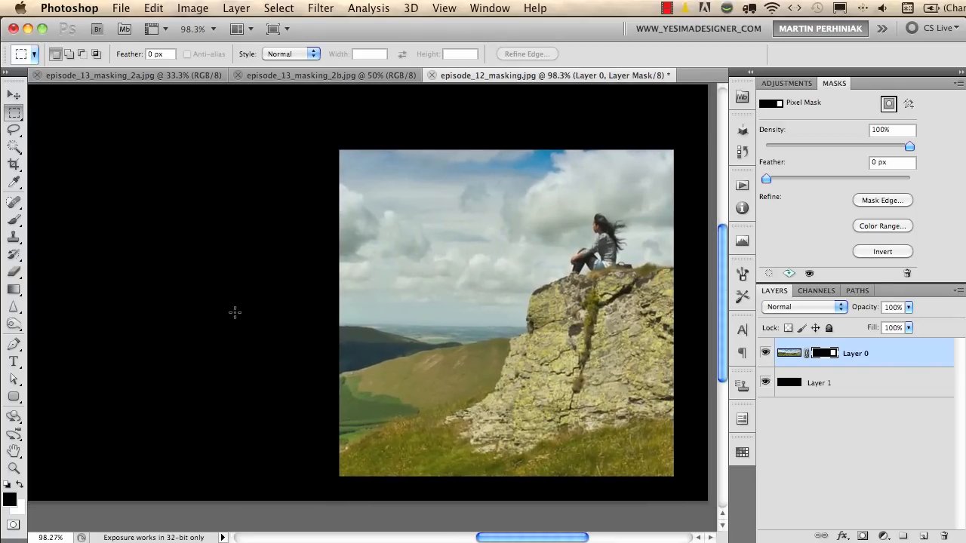
- With the Brush, paint black on the mask to hide the upper sky and left side
click(14, 219)
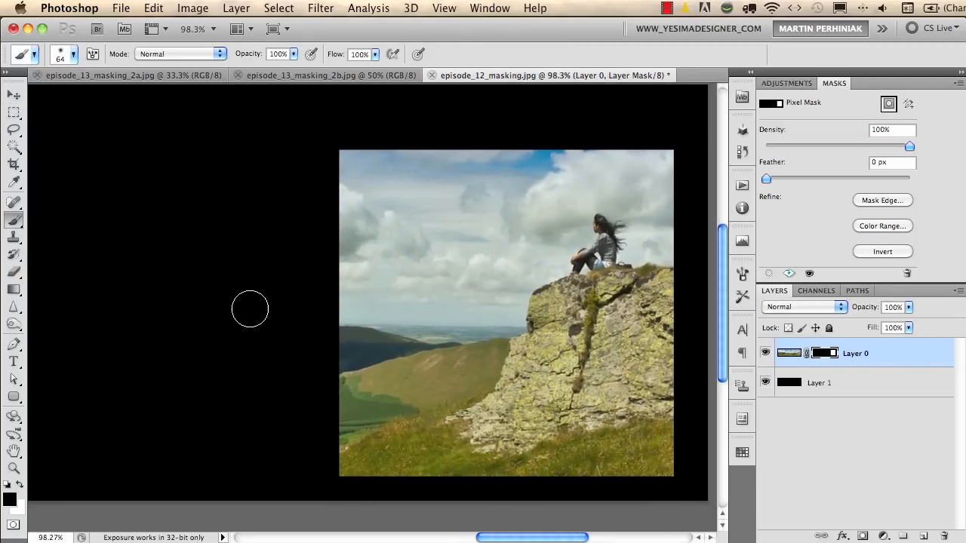
mouse_move(359, 285)
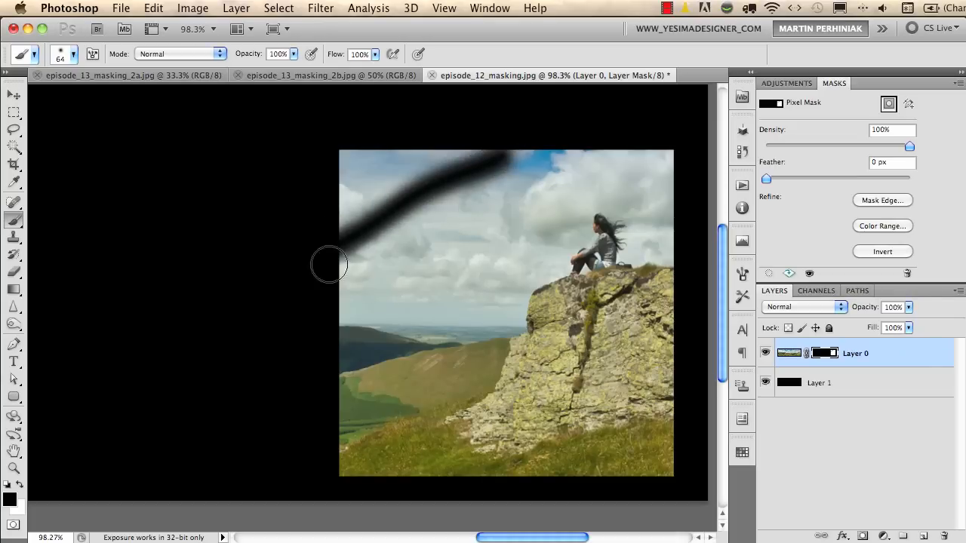
drag(329, 264, 362, 369)
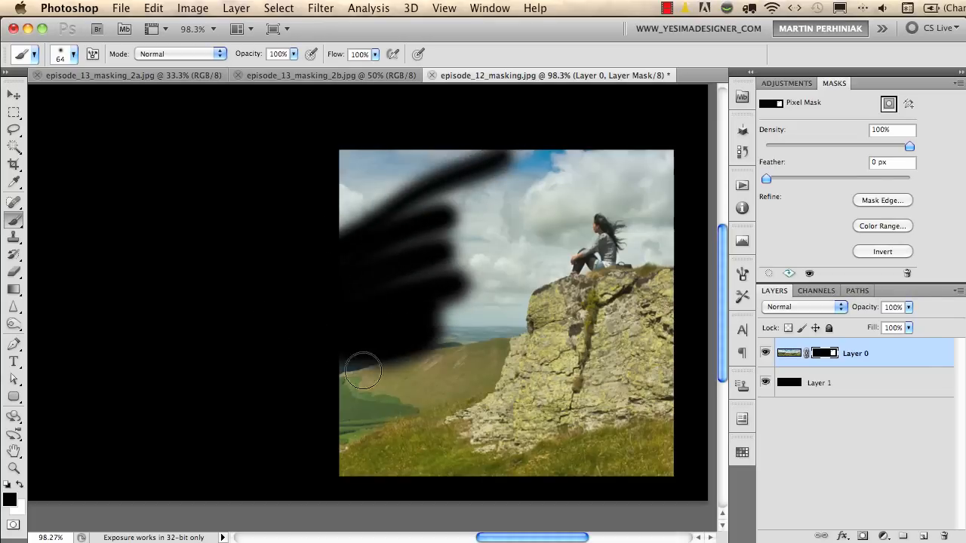
drag(363, 370, 575, 391)
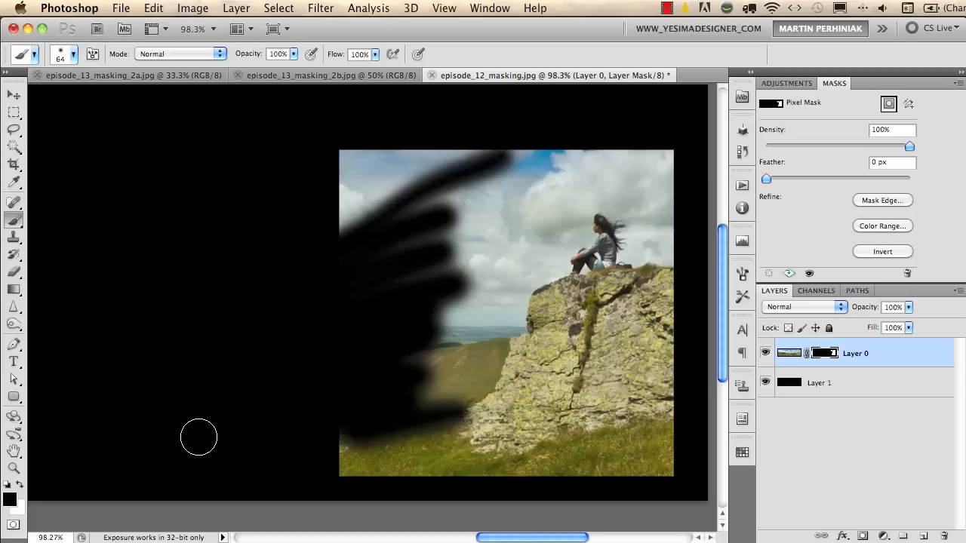
drag(198, 437, 415, 171)
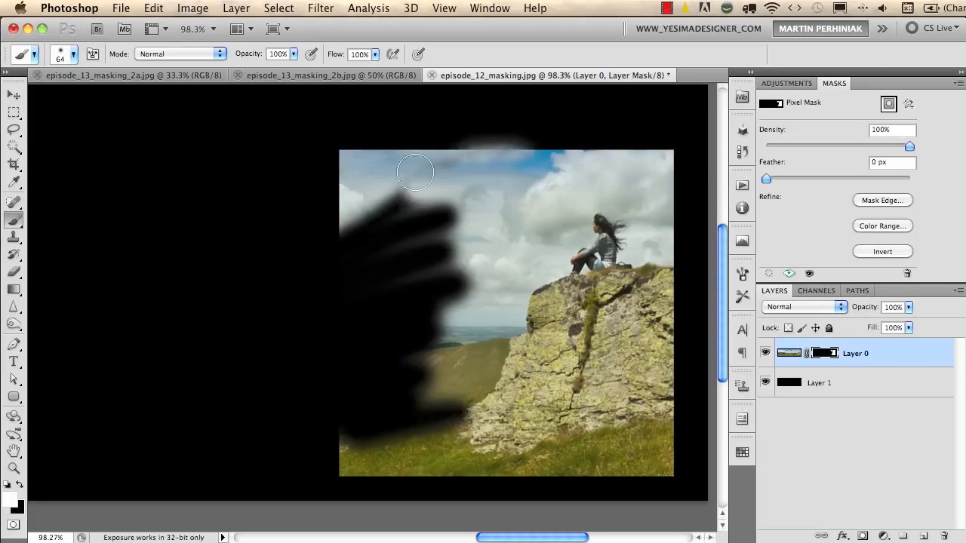
- Paint white to reveal sky and hills left of the rectangle, then hide a band across the hills
drag(415, 172, 278, 376)
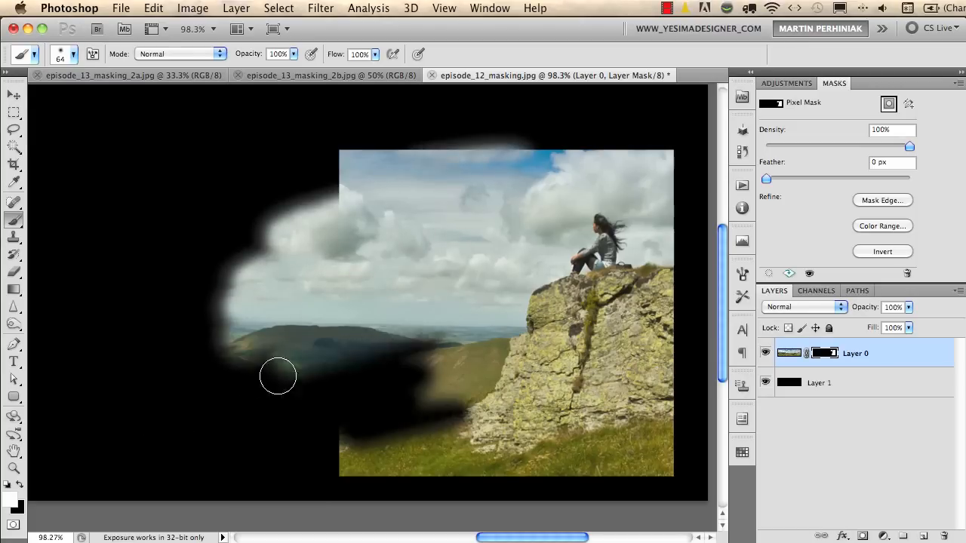
drag(277, 376, 371, 196)
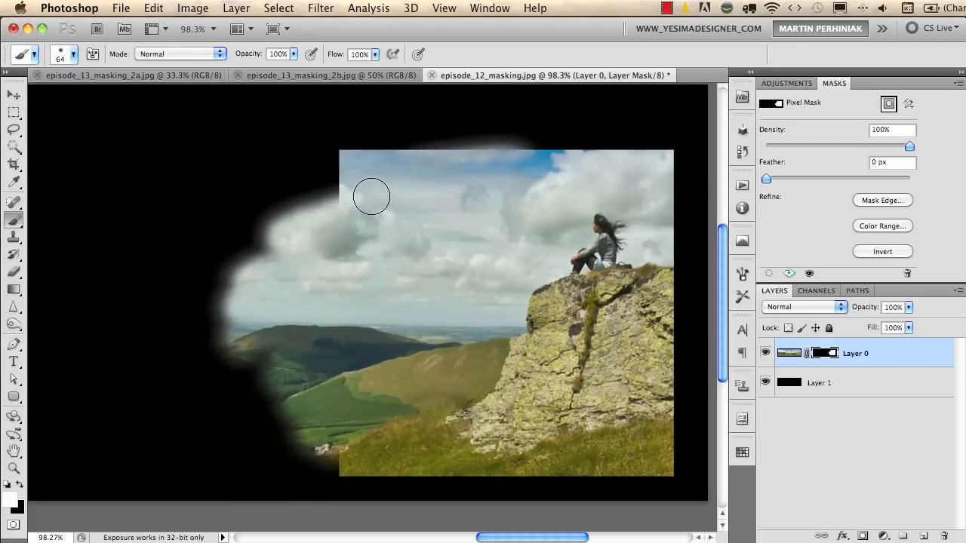
drag(370, 196, 266, 370)
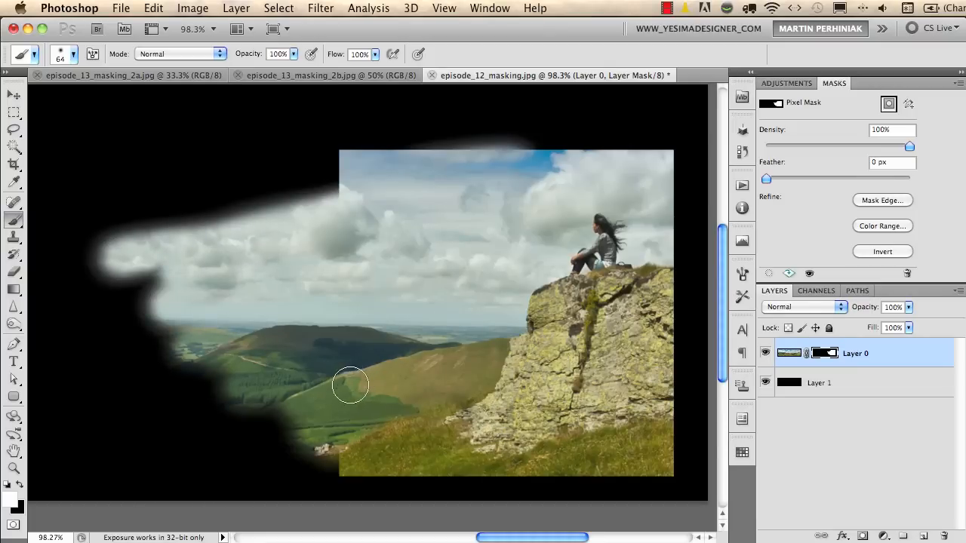
mouse_move(132, 394)
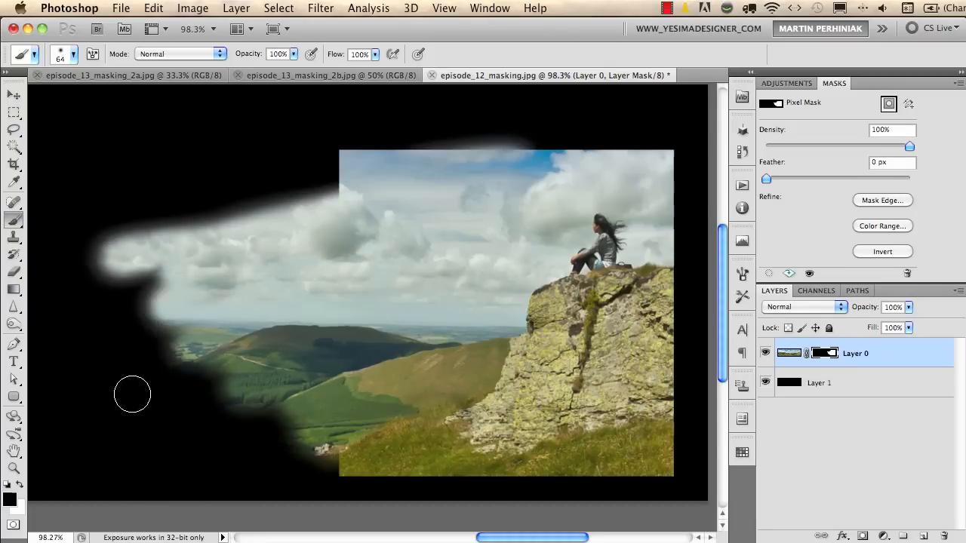
drag(132, 394, 461, 390)
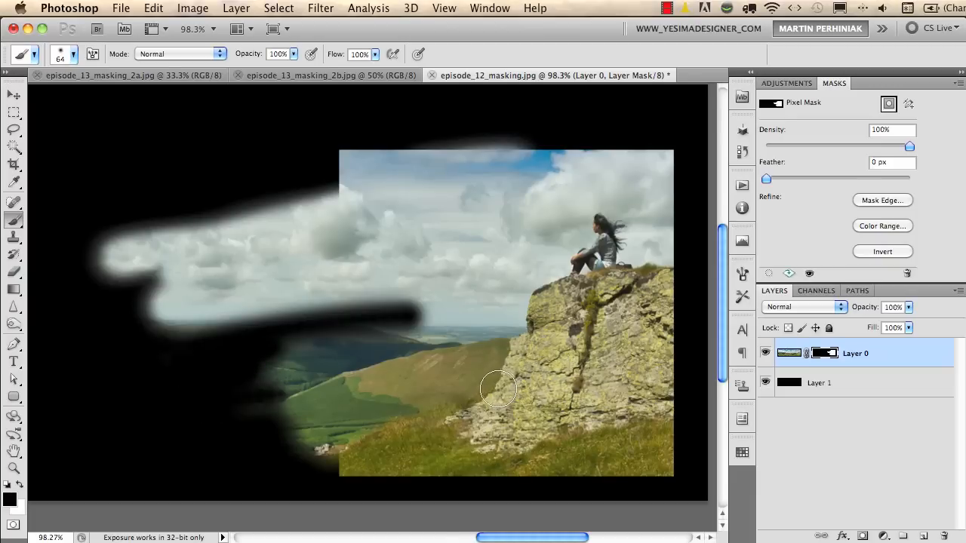
mouse_move(504, 384)
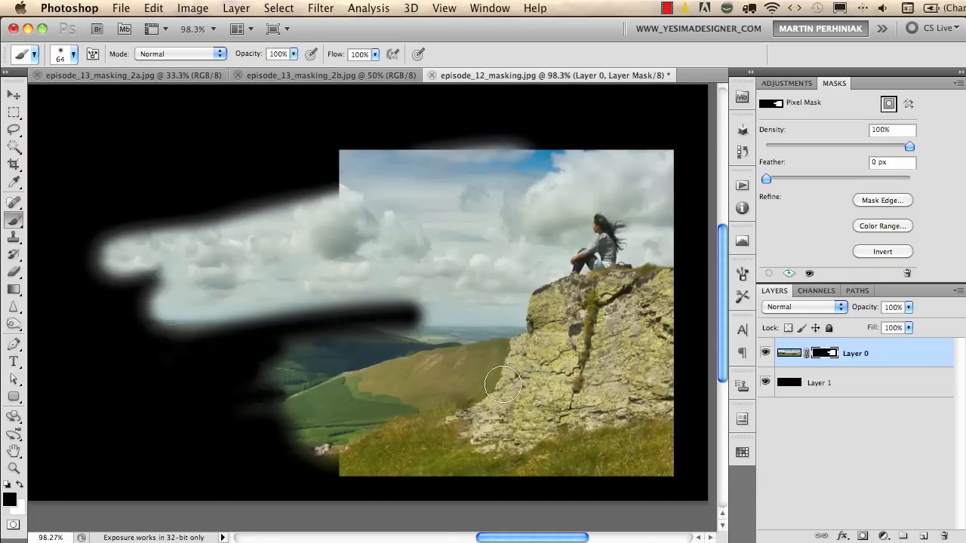
mouse_move(441, 374)
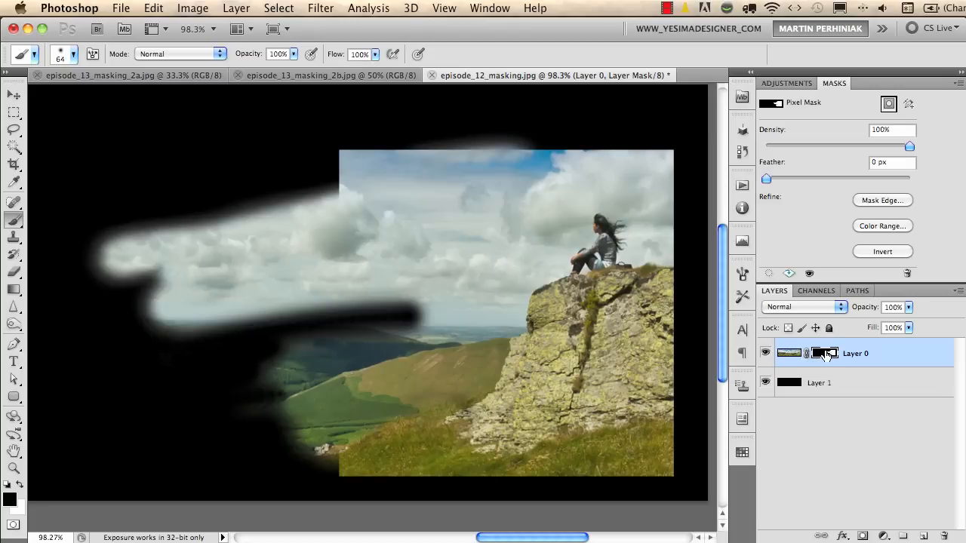
- Delete Layer 0's mask and marquee-select a rectangle across the middle of the landscape
right_click(819, 353)
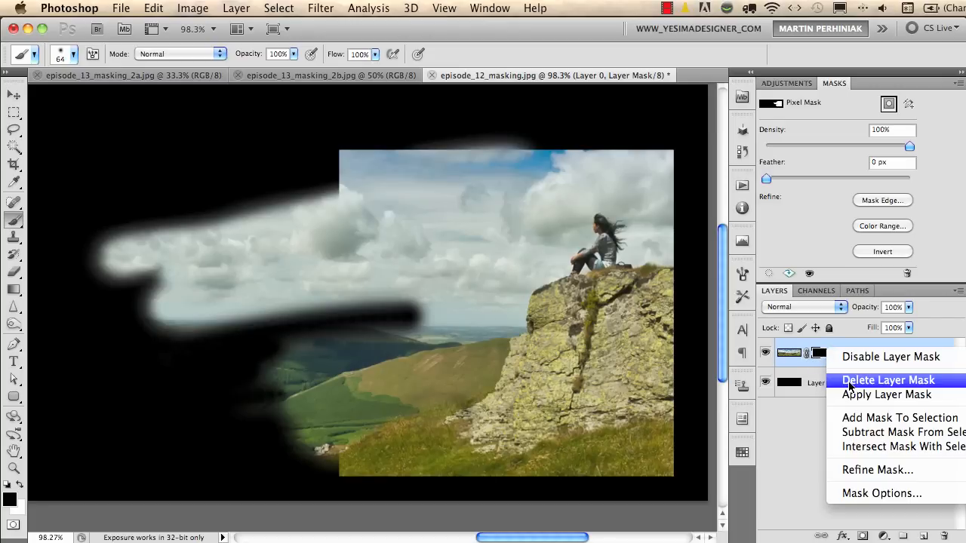
click(888, 379)
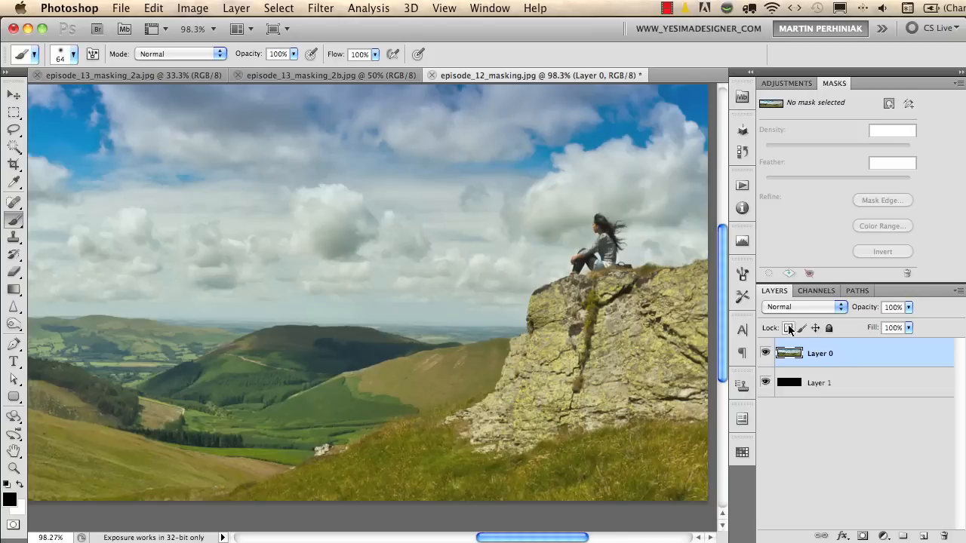
click(13, 112)
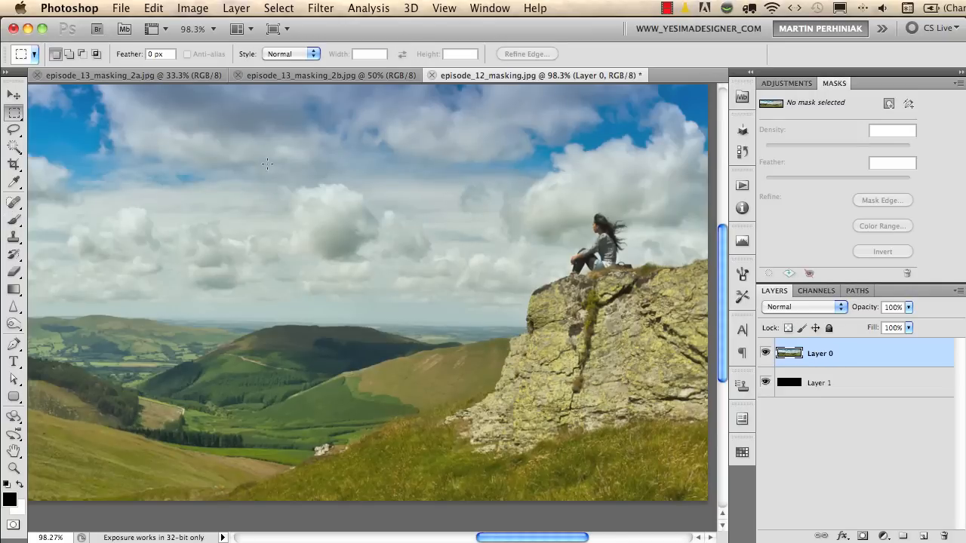
drag(180, 166, 619, 380)
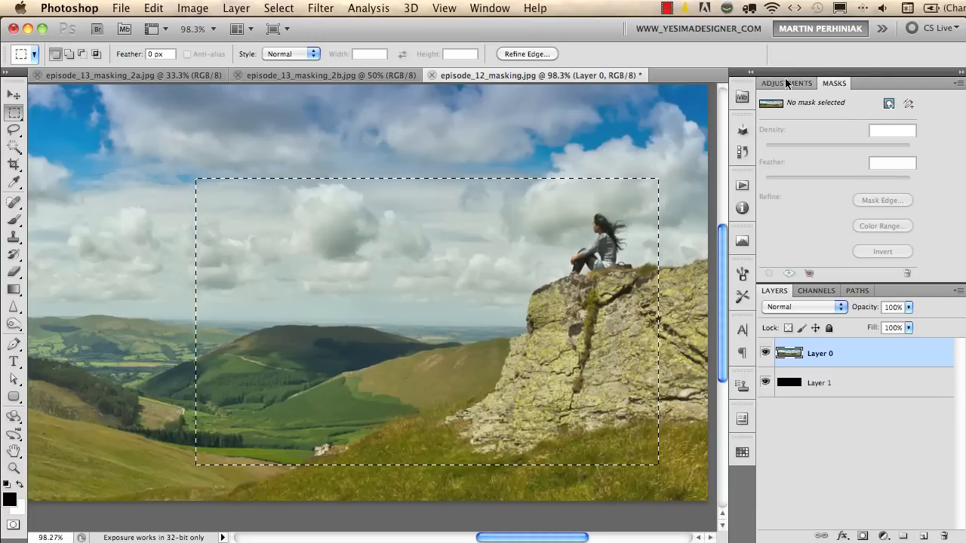
- Bring up the Adjustments panel to add a Black & White layer from the selection
click(786, 83)
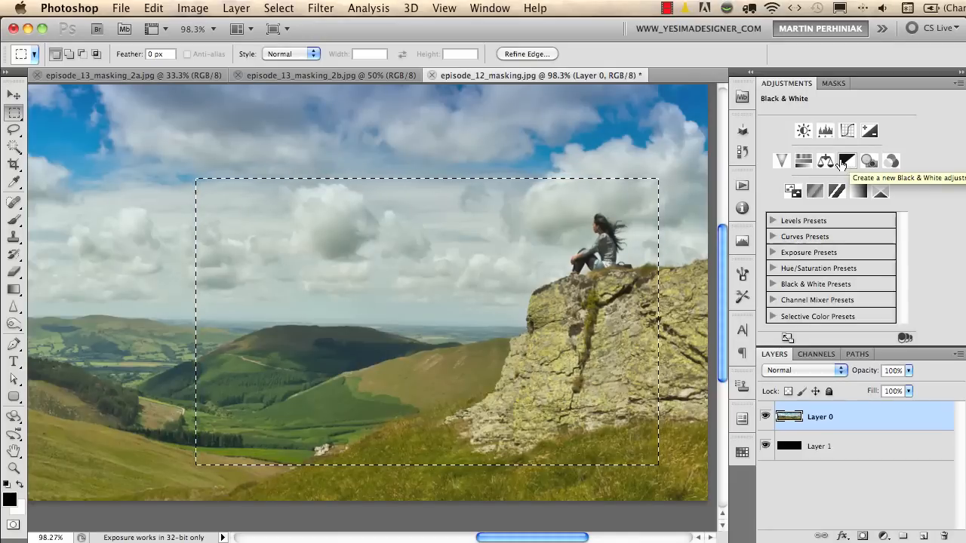
mouse_move(612, 247)
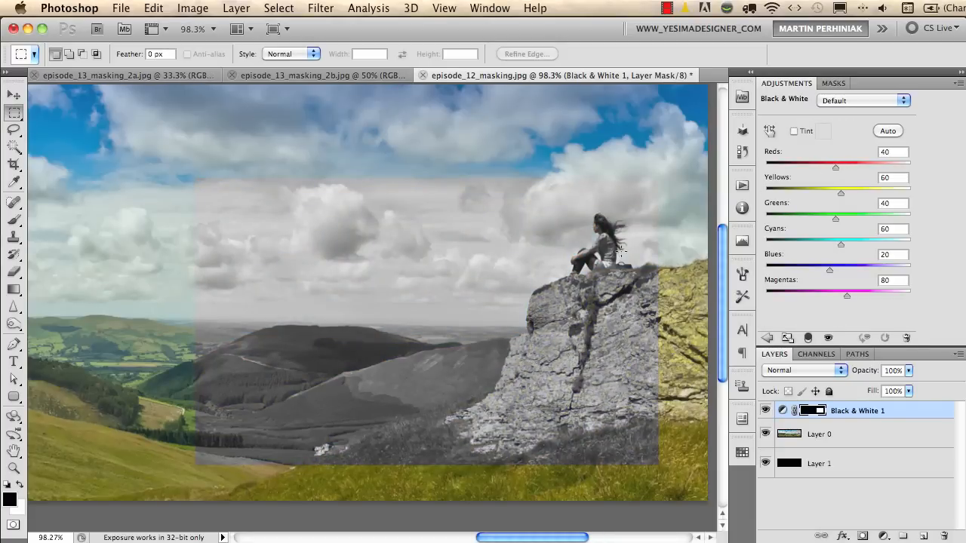
mouse_move(589, 306)
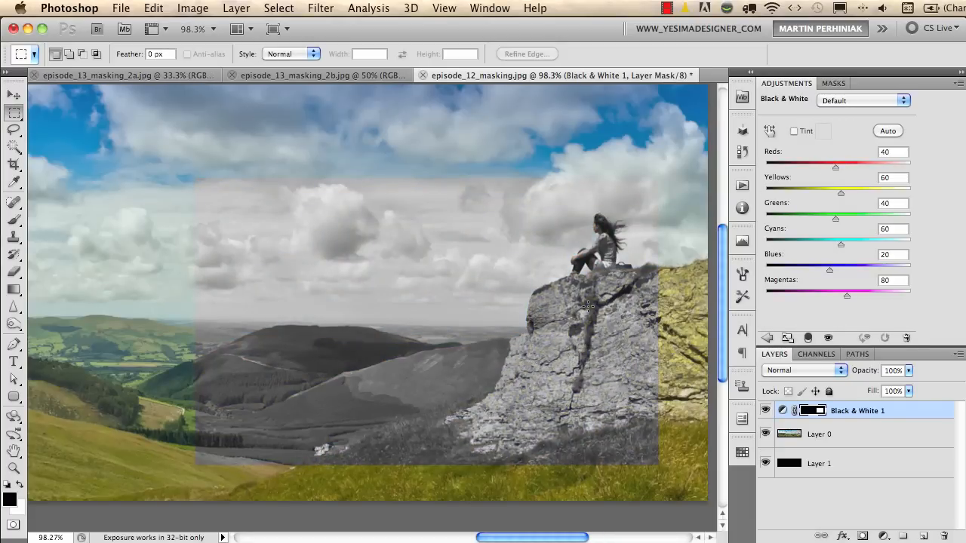
mouse_move(800, 421)
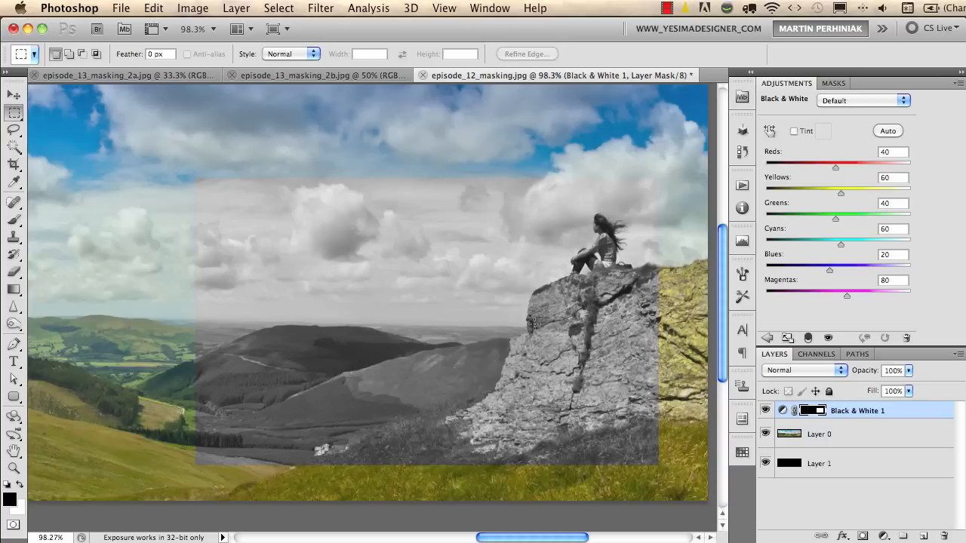
mouse_move(565, 293)
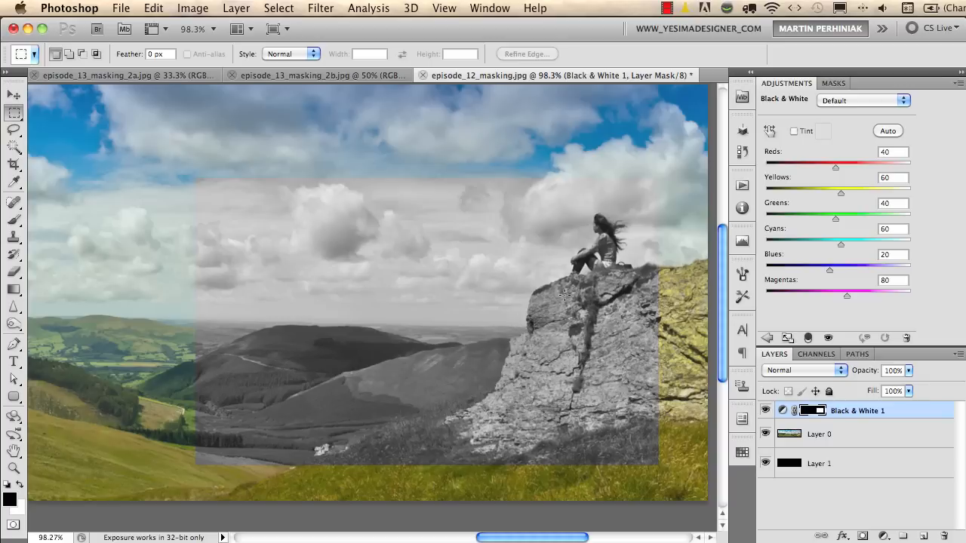
mouse_move(674, 214)
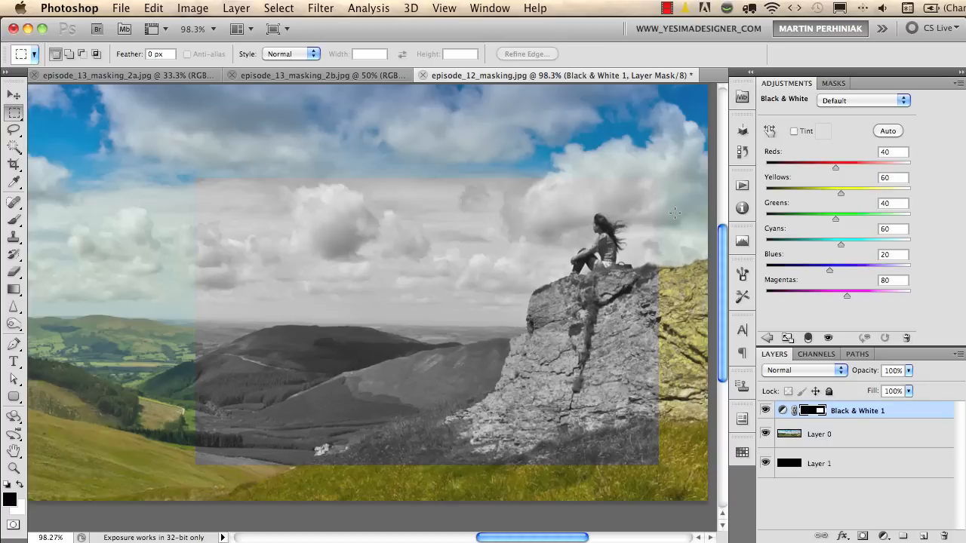
- Invert the Black & White layer's mask so the rectangle stays in colour
click(833, 83)
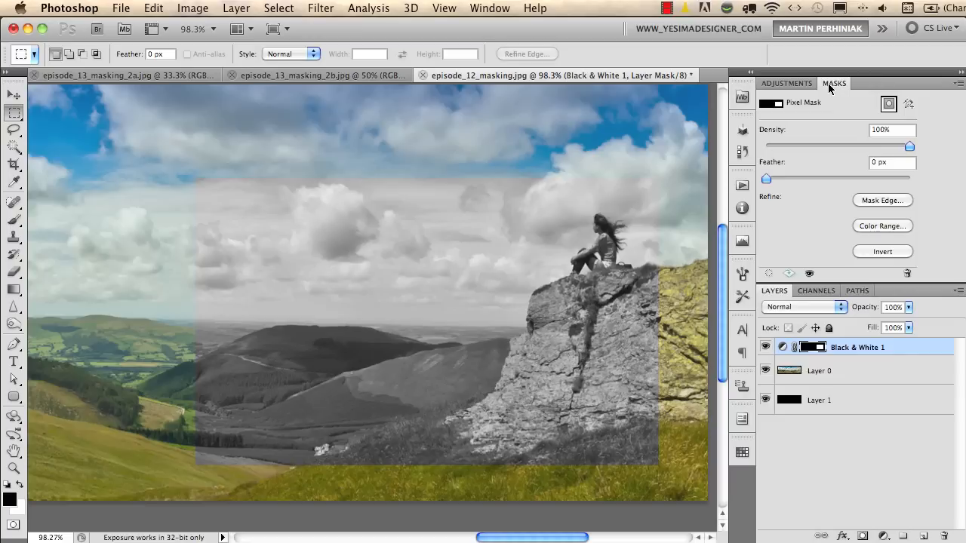
mouse_move(826, 197)
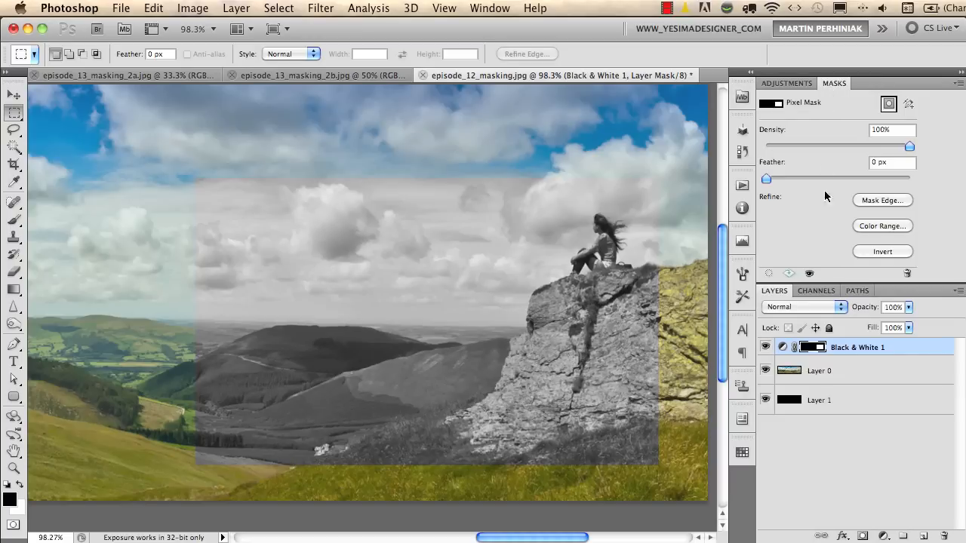
click(882, 251)
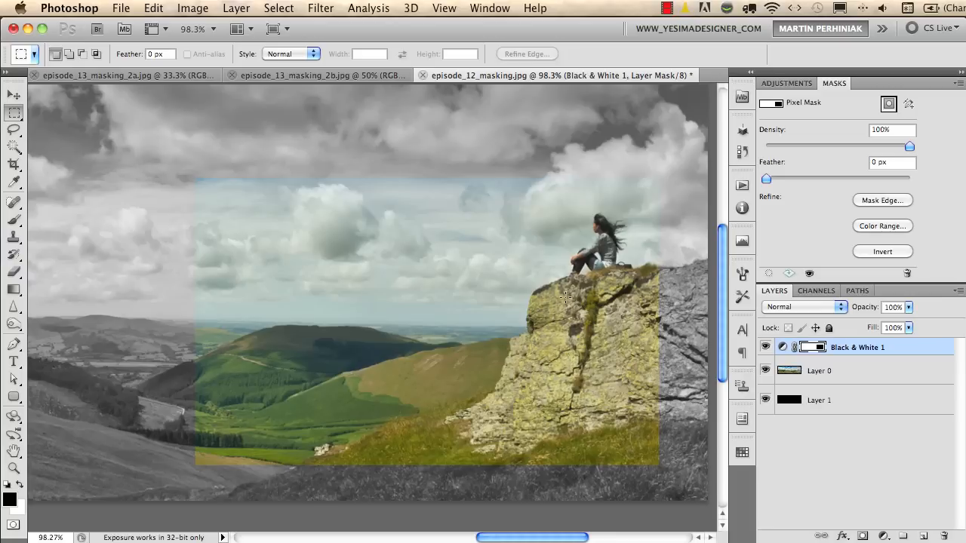
mouse_move(633, 274)
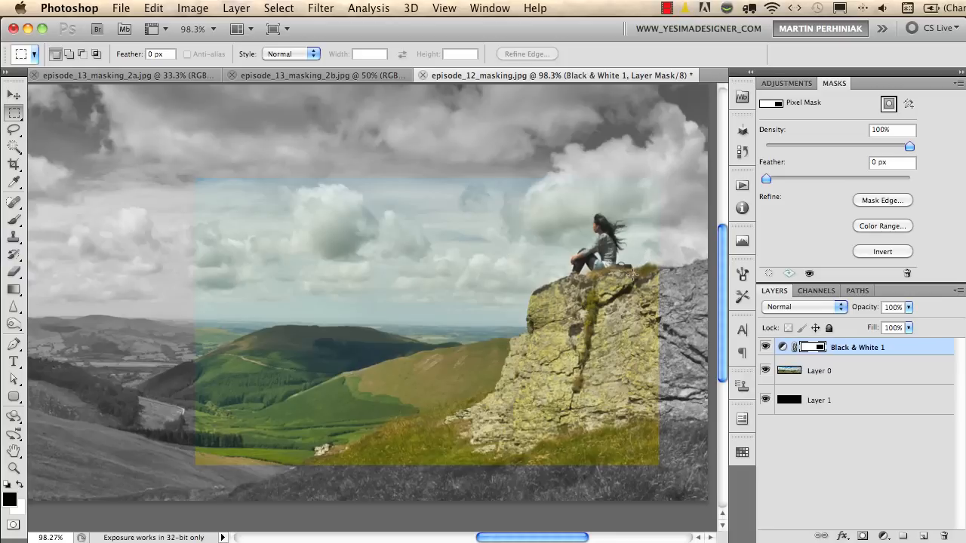
mouse_move(902, 354)
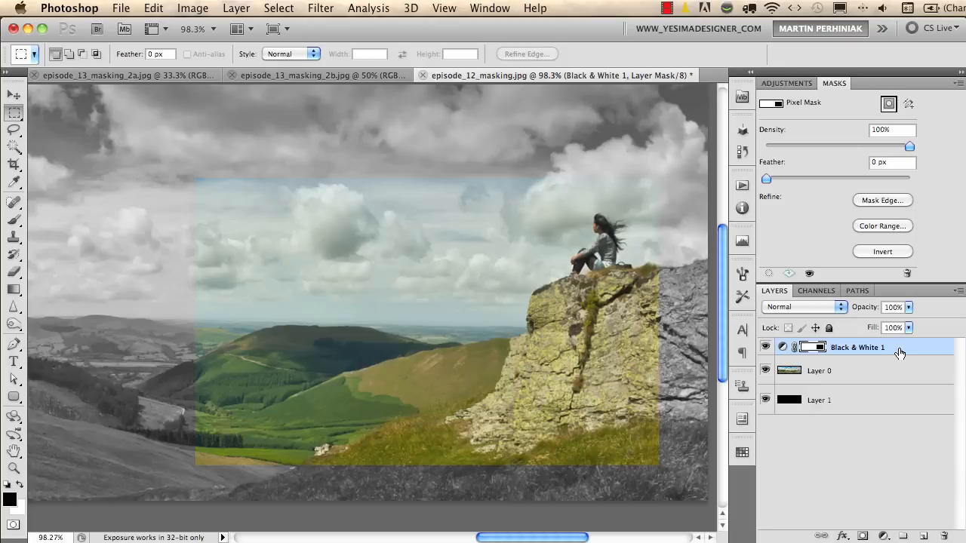
mouse_move(901, 353)
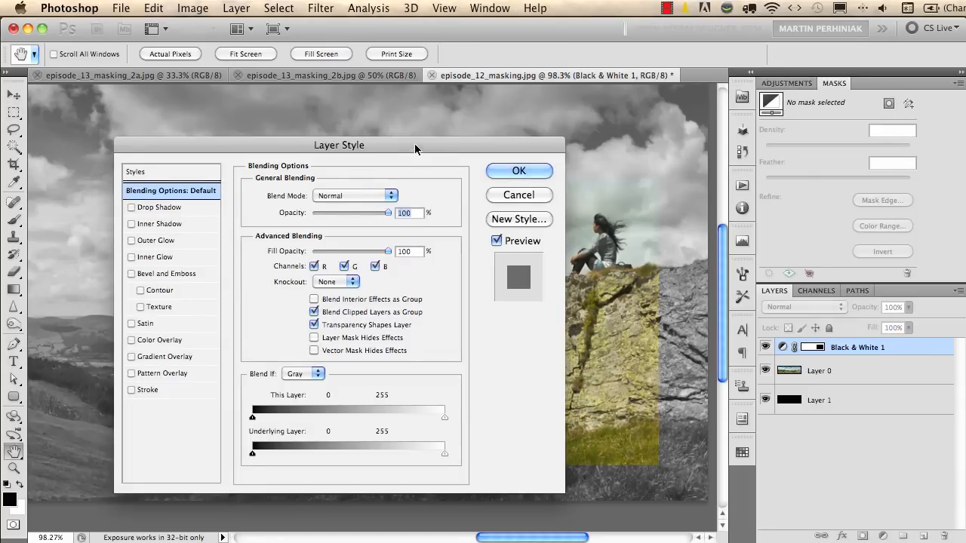
- In Layer Style, try and remove Drop Shadow, then reposition the Inner Shadow inside the stroked frame
drag(339, 144, 716, 92)
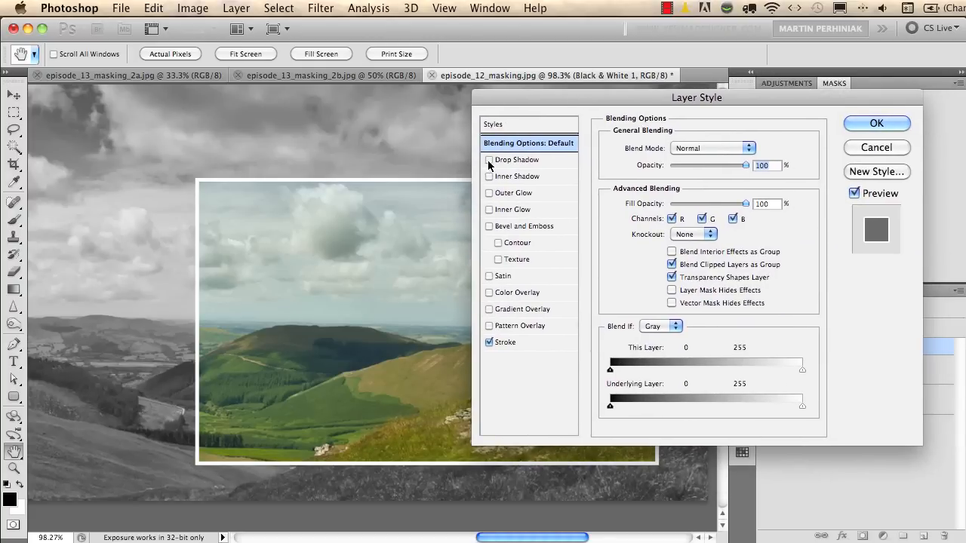
click(489, 159)
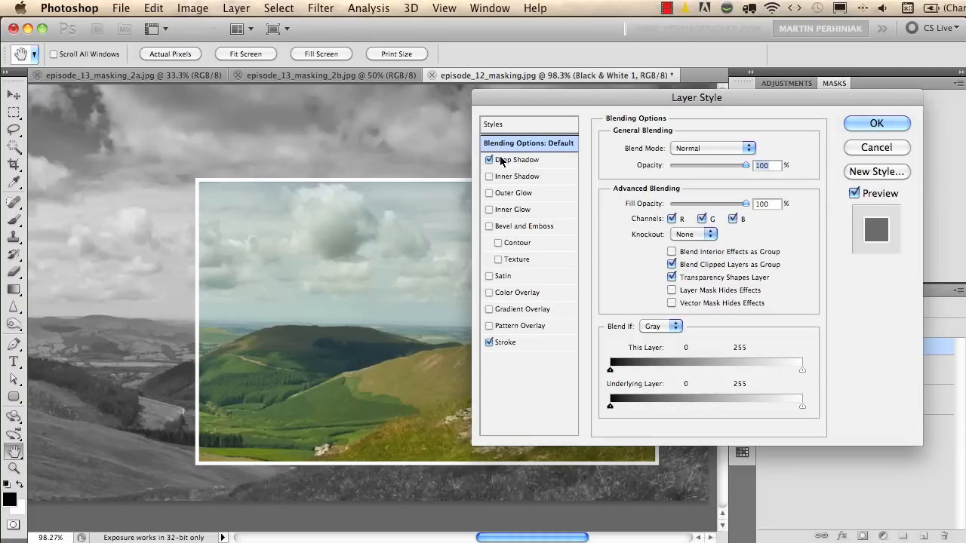
click(489, 159)
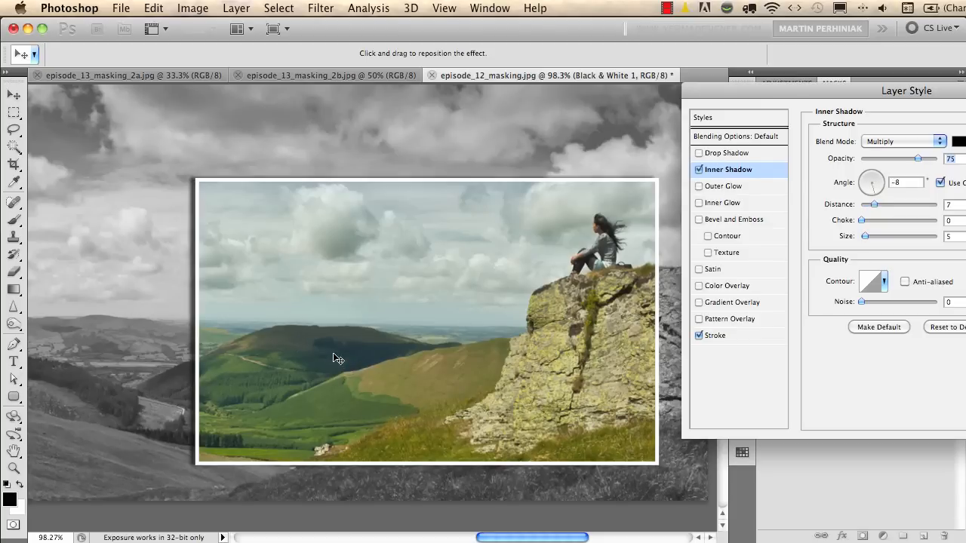
drag(871, 183, 879, 177)
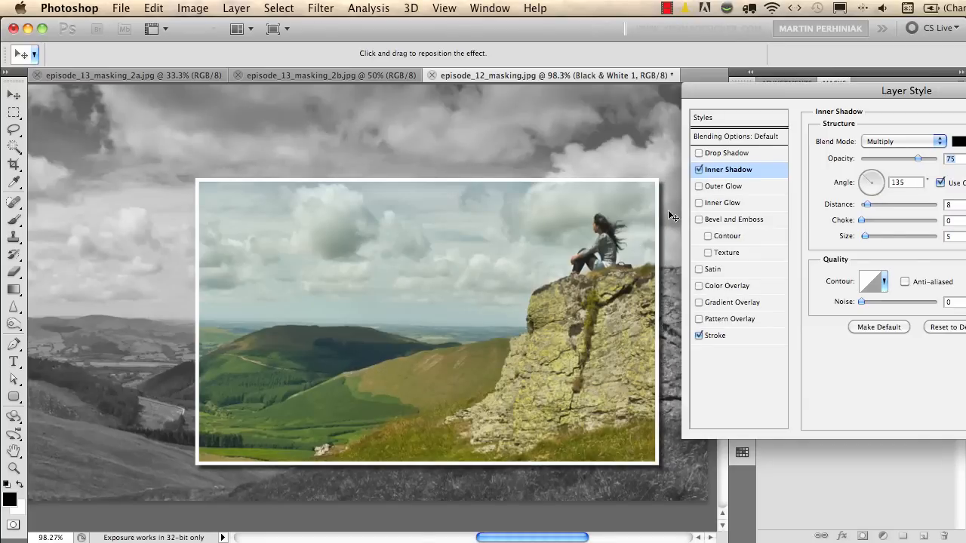
mouse_move(866, 239)
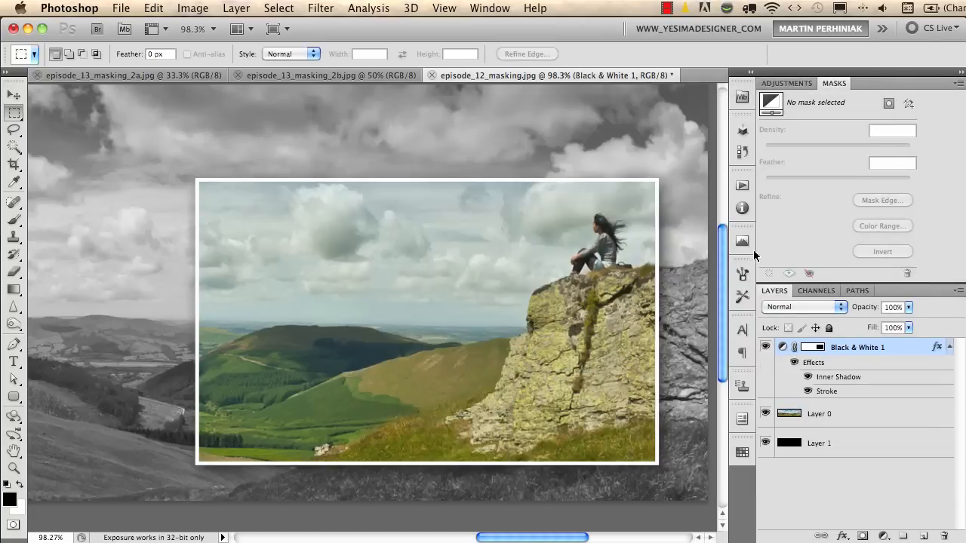
mouse_move(679, 264)
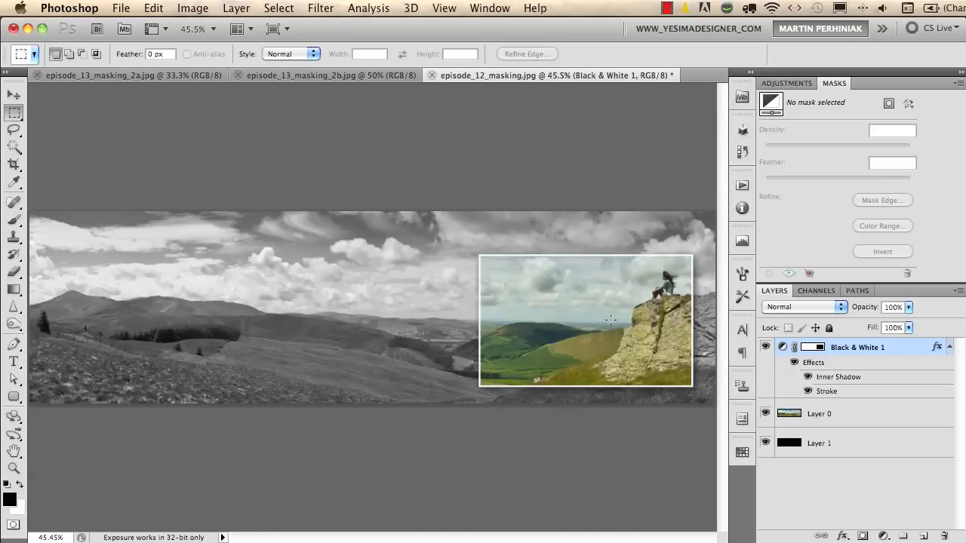
mouse_move(653, 295)
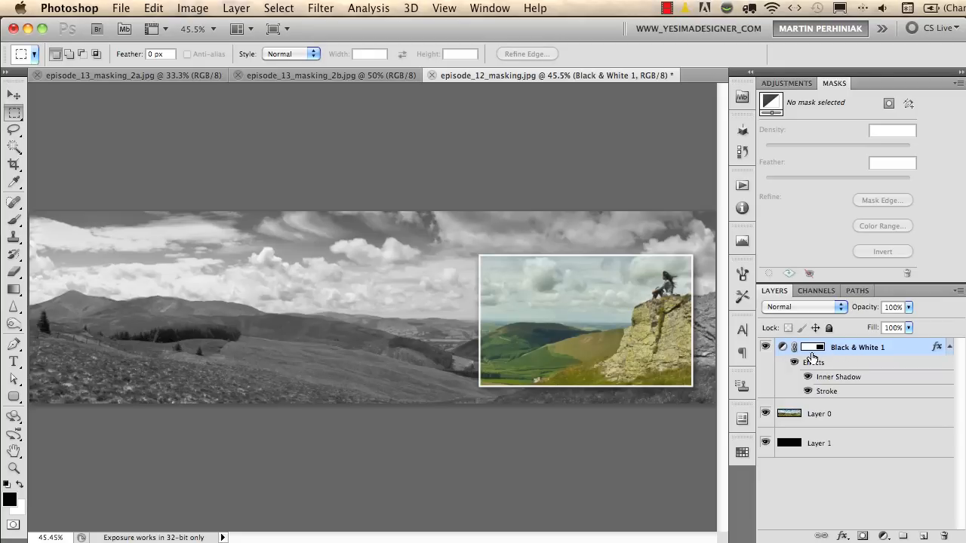
- Drag the masked colour window from the left hills across to the girl on the rock
click(12, 95)
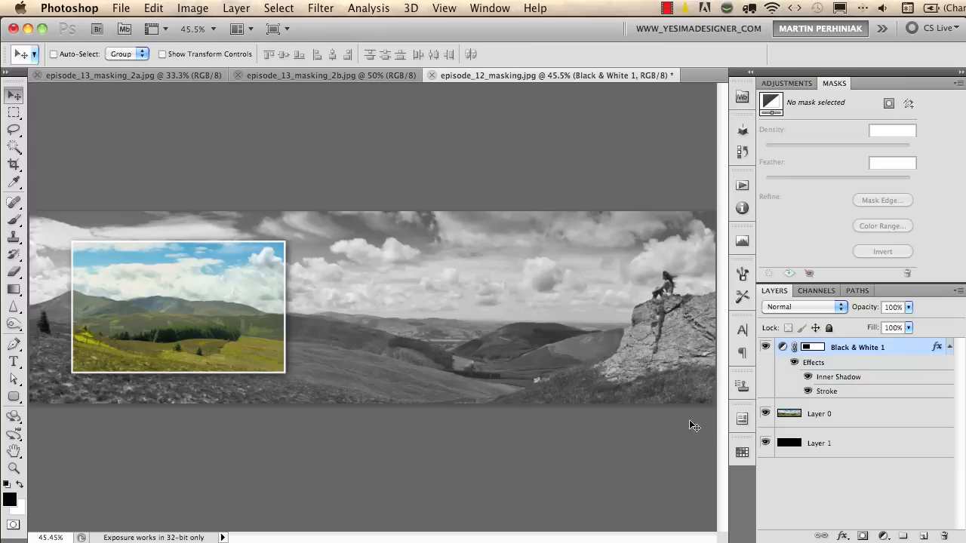
mouse_move(849, 366)
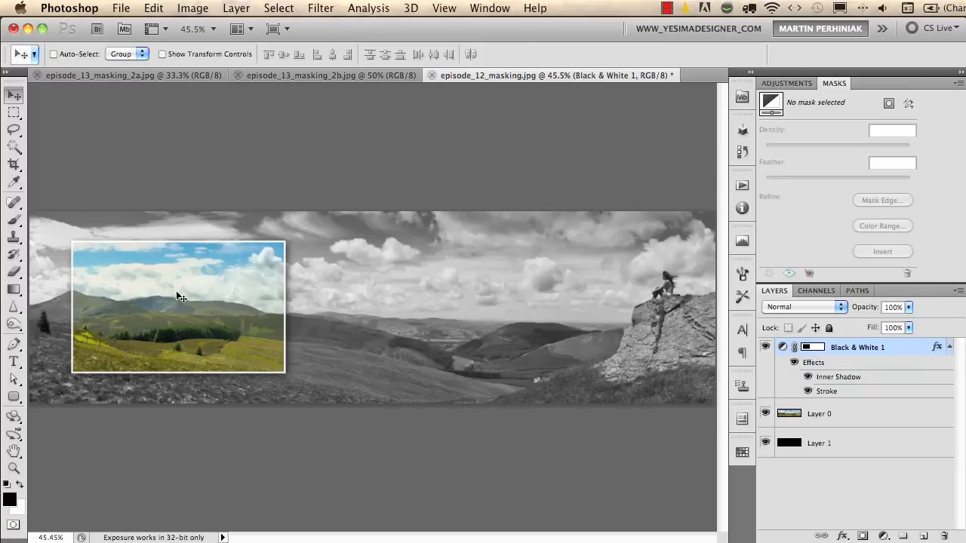
drag(179, 307, 578, 307)
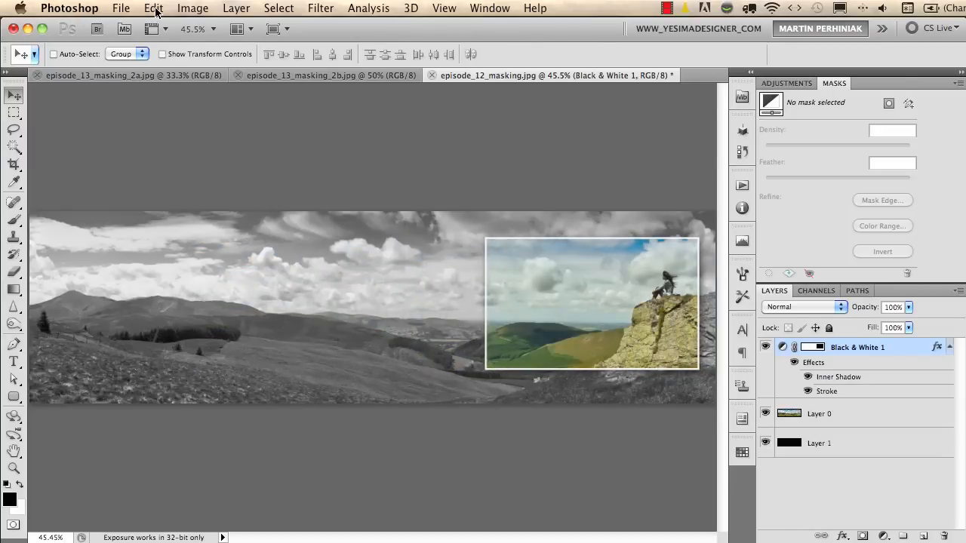
- Free Transform the colour frame into a narrow portrait shape around the girl with a slight tilt
click(153, 8)
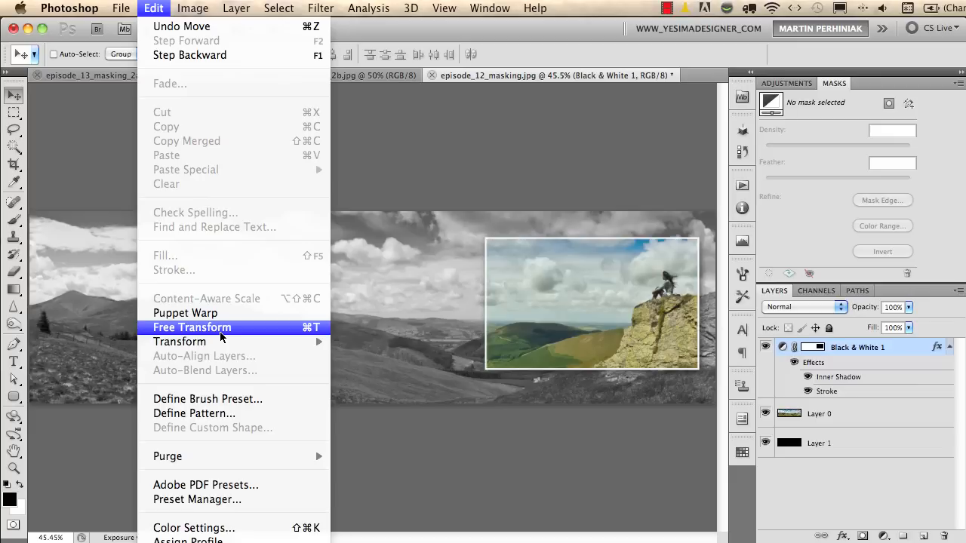
click(192, 327)
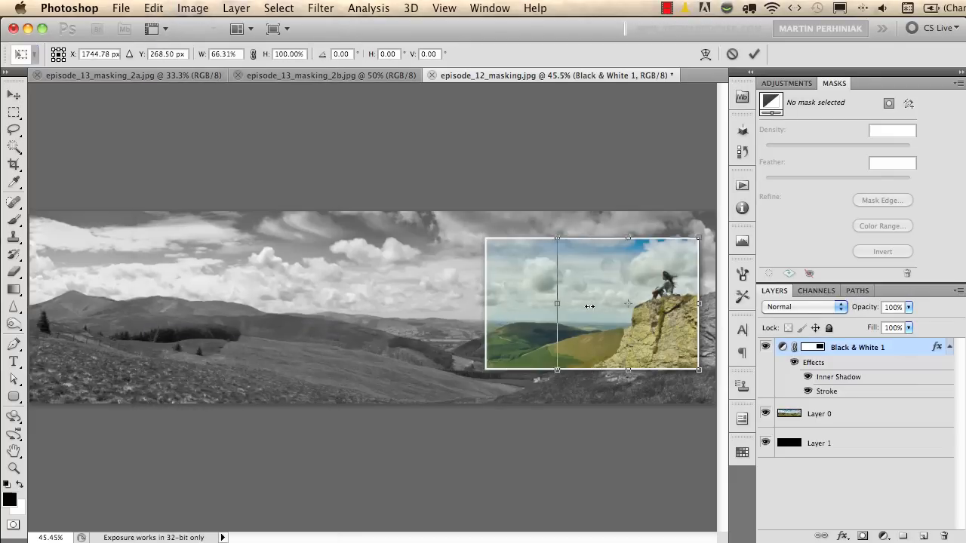
drag(487, 303, 589, 303)
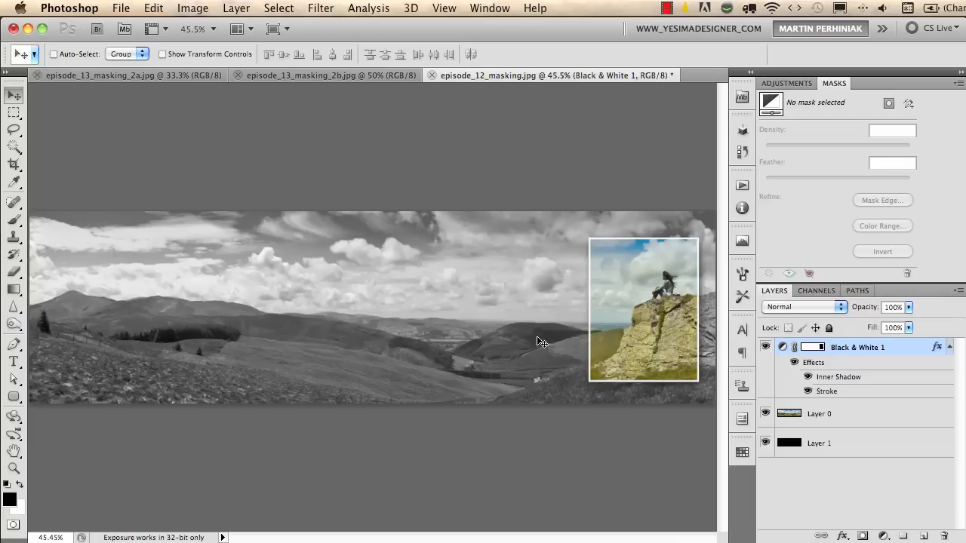
mouse_move(566, 336)
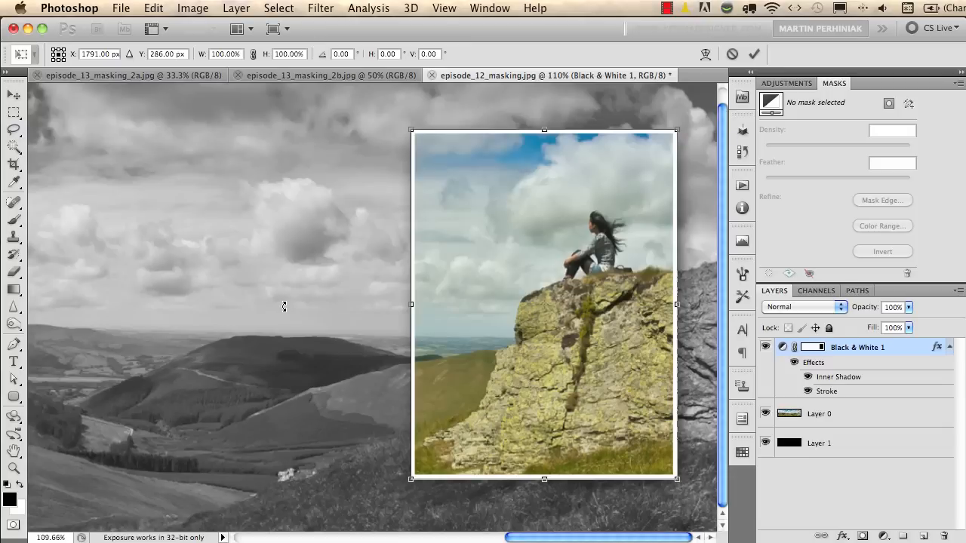
mouse_move(393, 117)
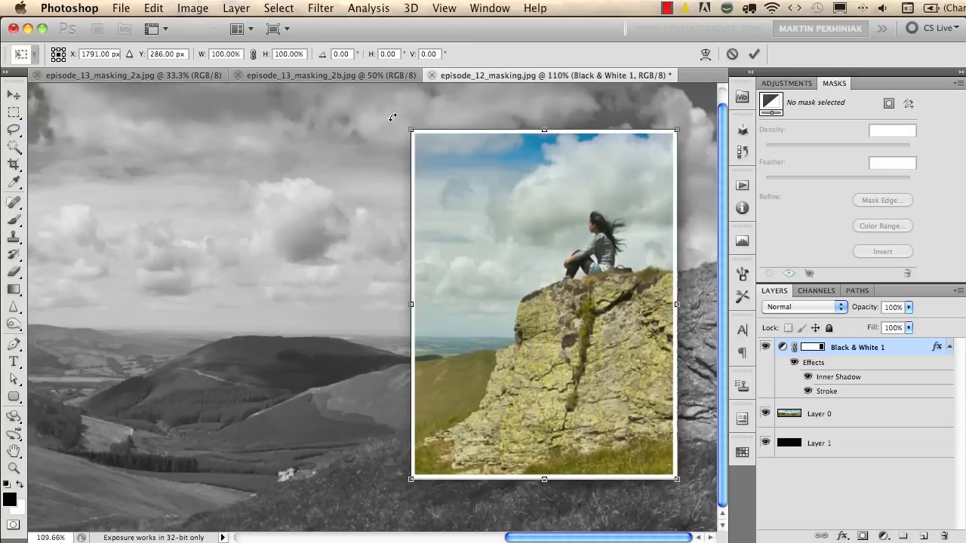
drag(411, 128, 385, 151)
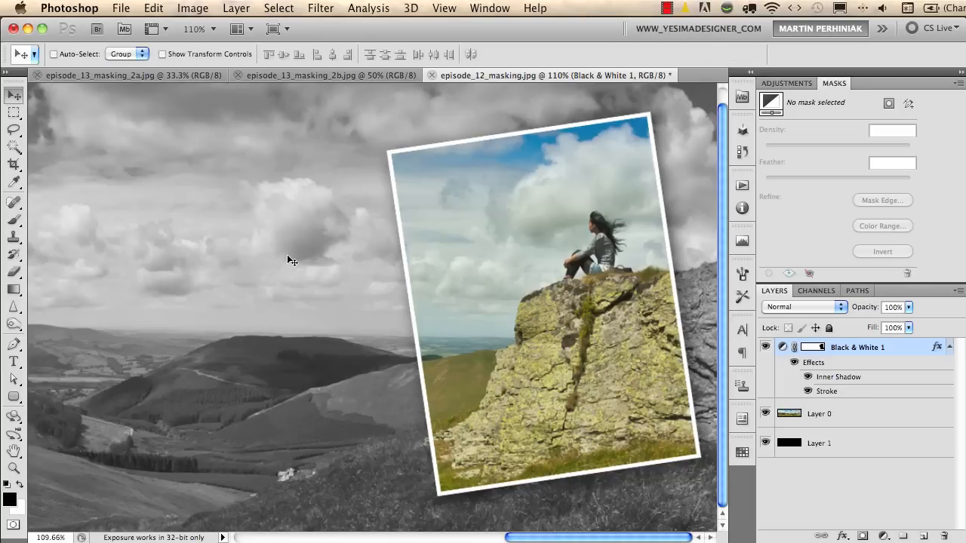
mouse_move(294, 252)
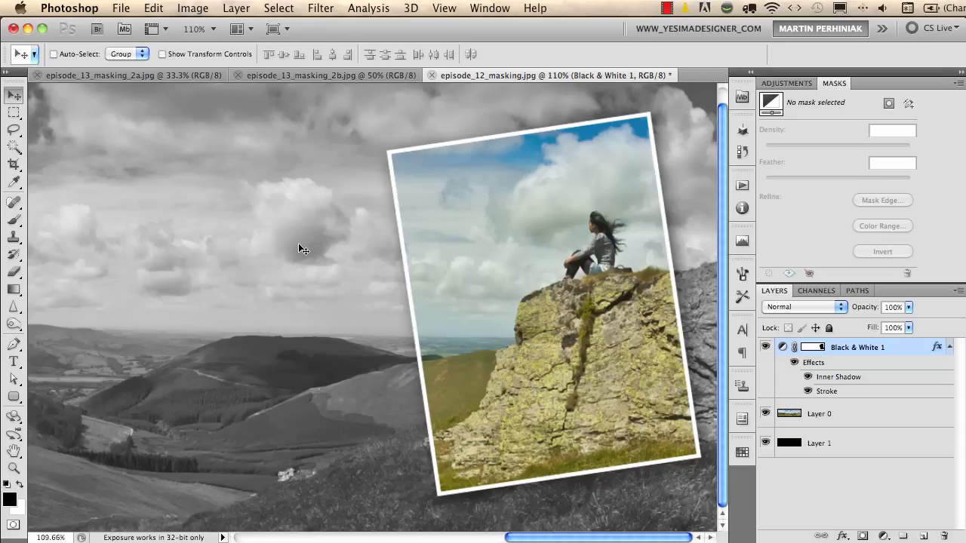
mouse_move(316, 244)
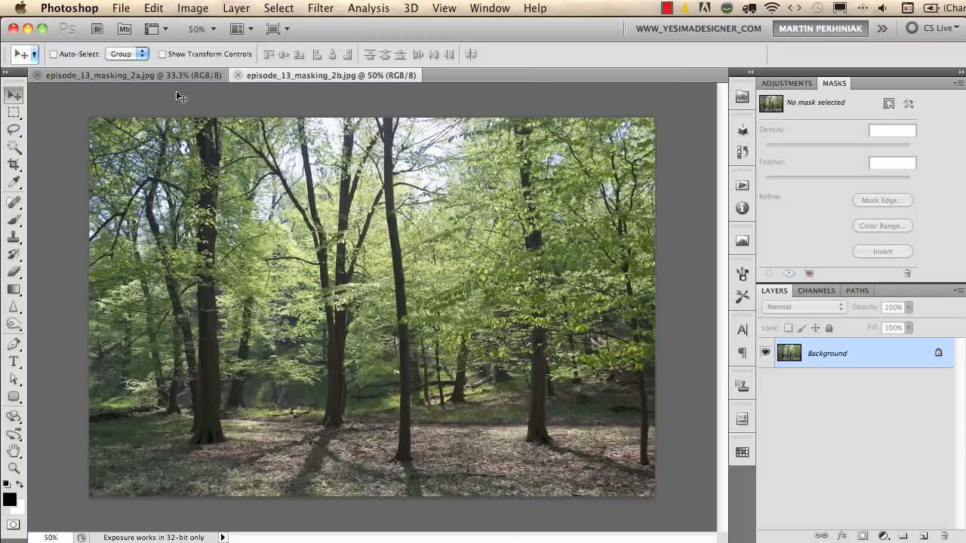
mouse_move(391, 289)
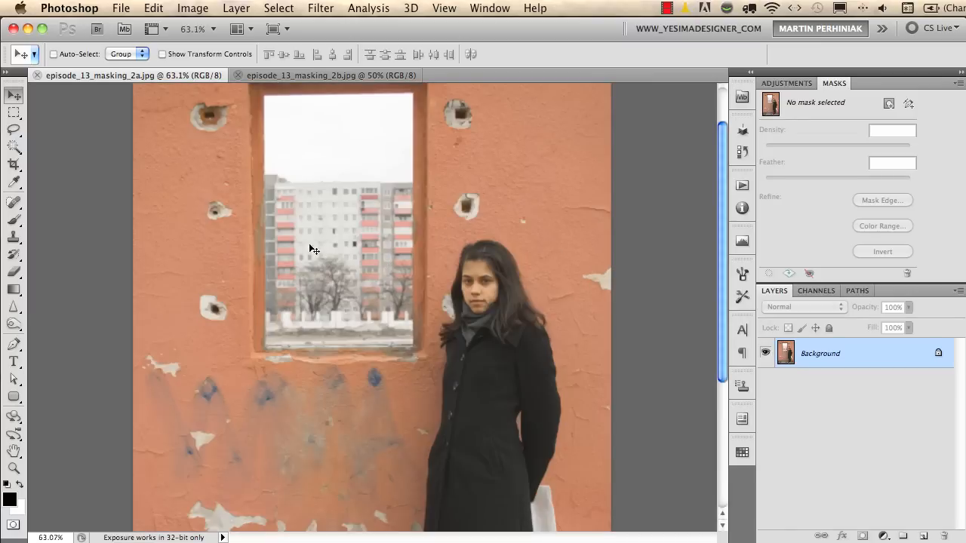
mouse_move(343, 298)
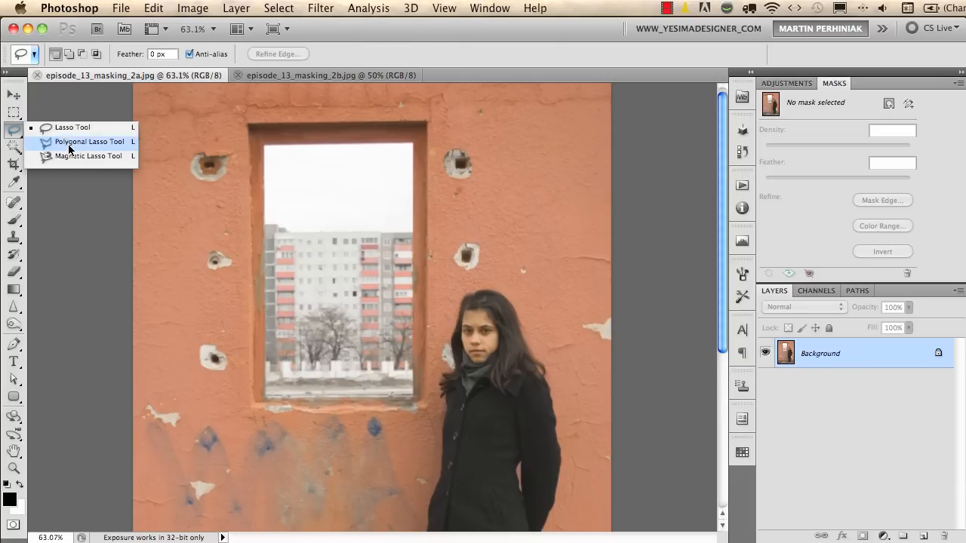
mouse_move(67, 153)
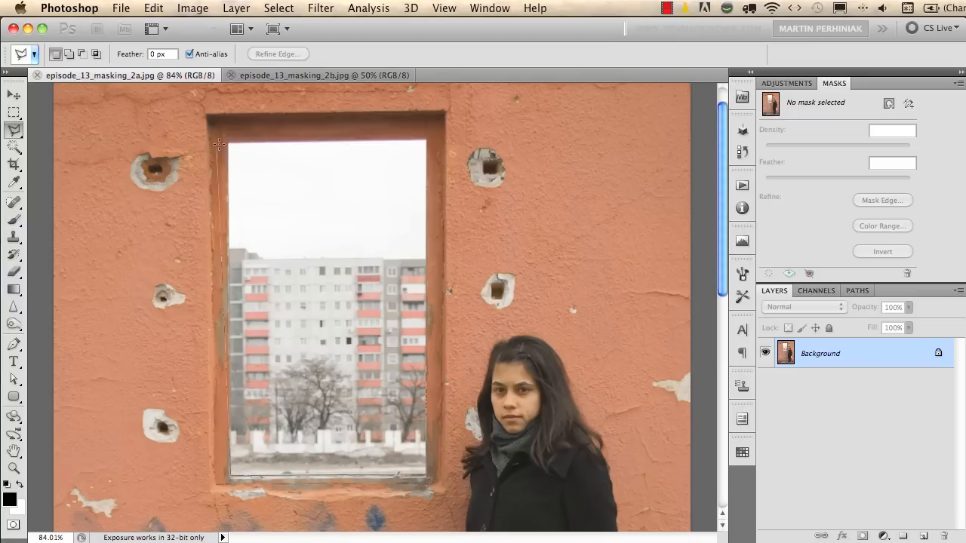
- Outline the wall photo's window opening with a Polygonal Lasso selection
drag(219, 143, 328, 151)
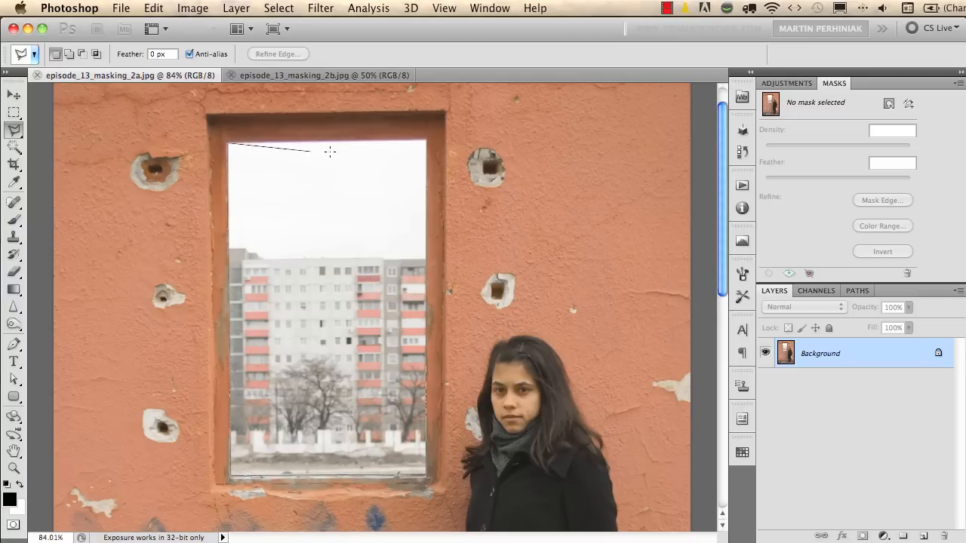
drag(230, 142, 426, 476)
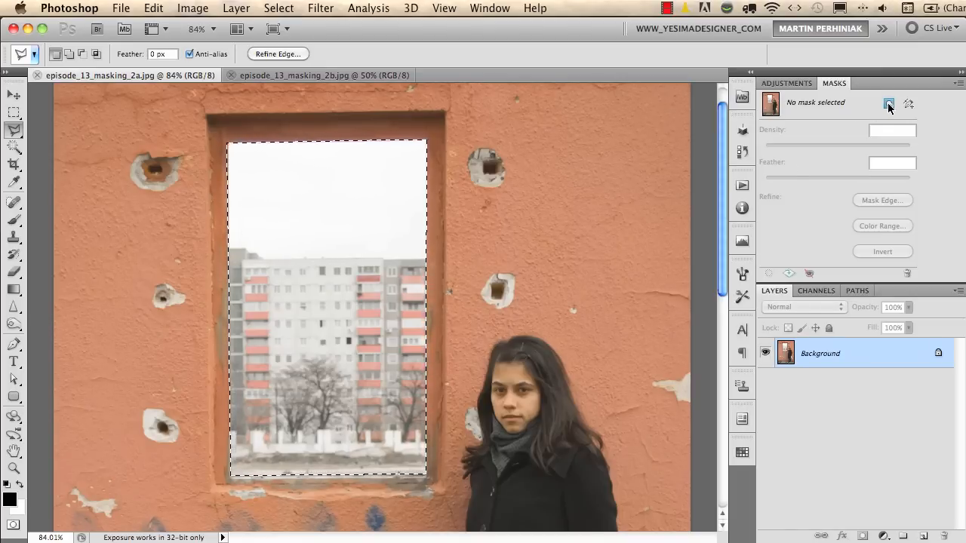
- Add an inverted pixel mask hiding the window area and show both photos side by side
click(888, 103)
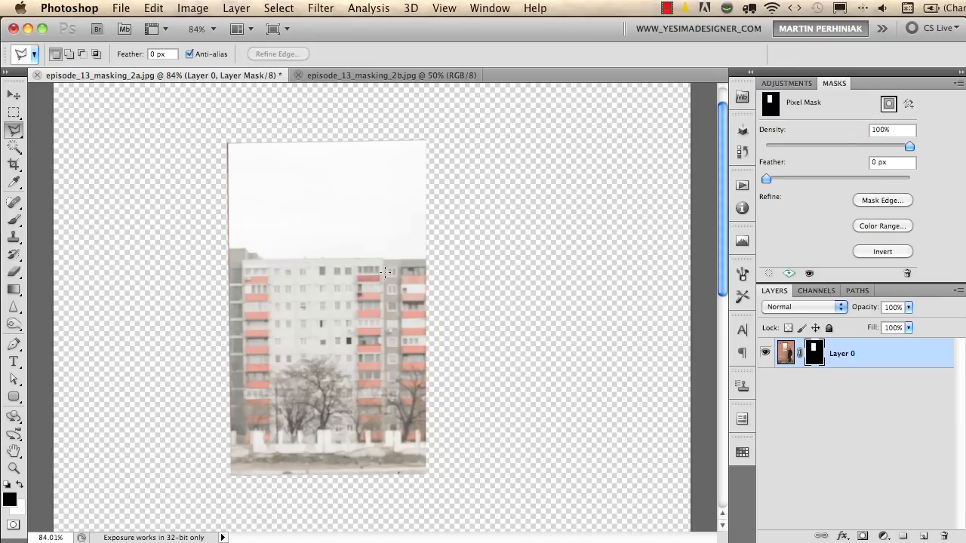
mouse_move(908, 249)
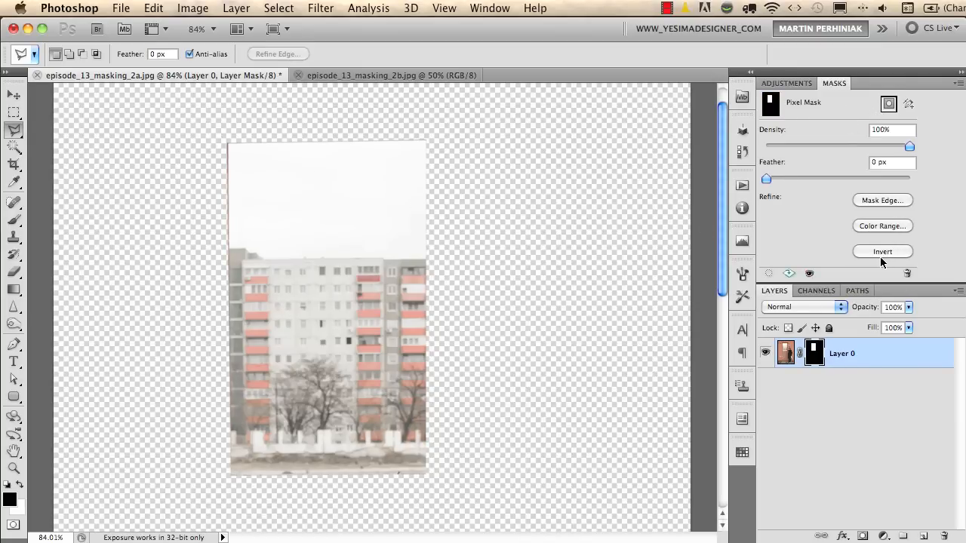
click(882, 251)
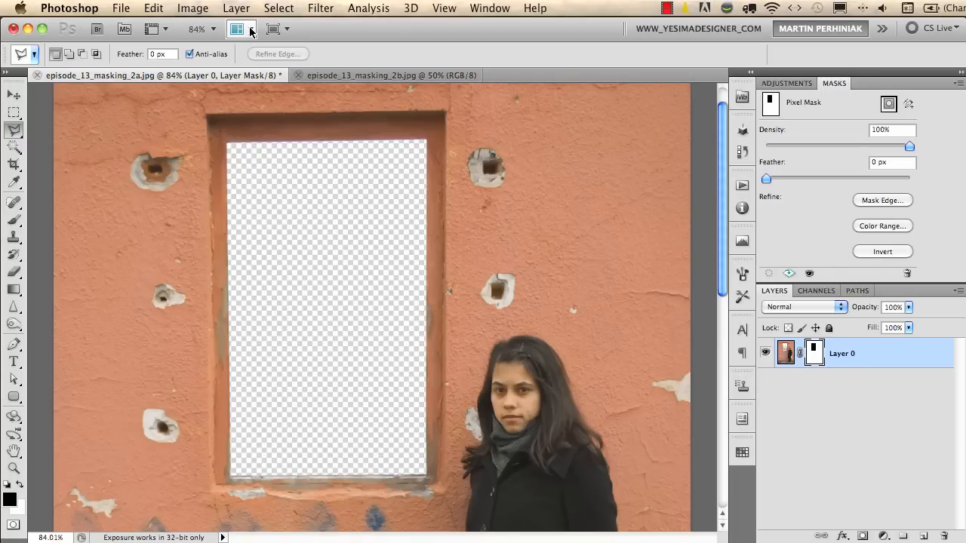
click(250, 29)
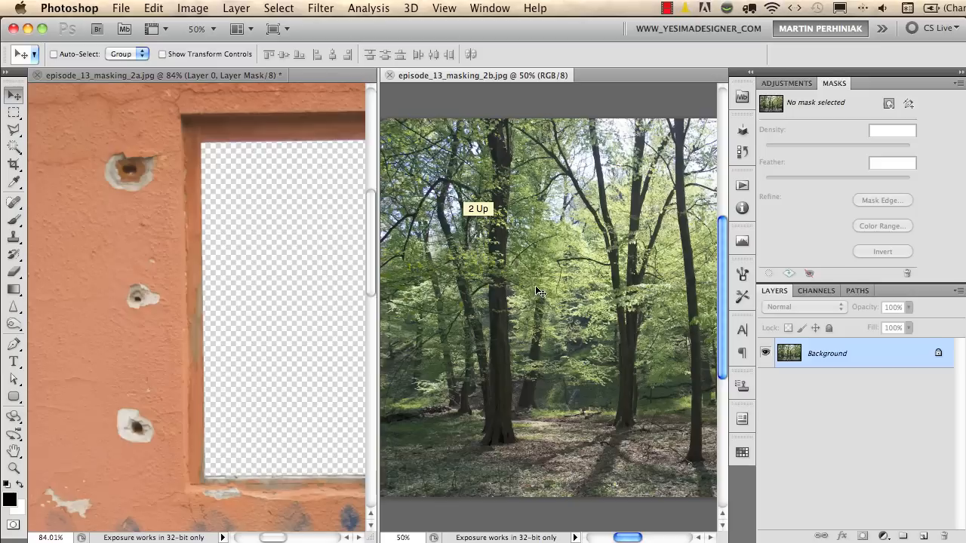
mouse_move(295, 288)
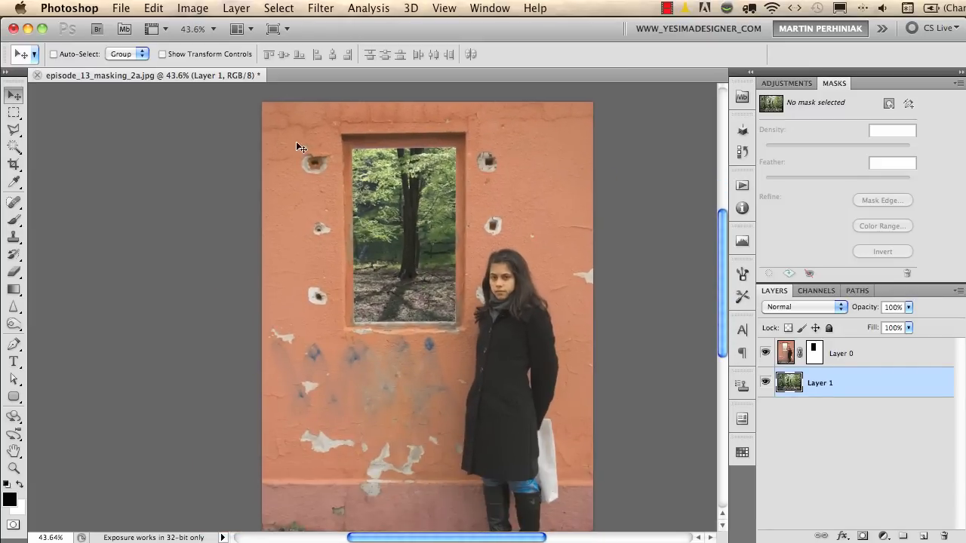
- Free Transform the forest layer so taller trees fill the window opening behind the girl
click(154, 9)
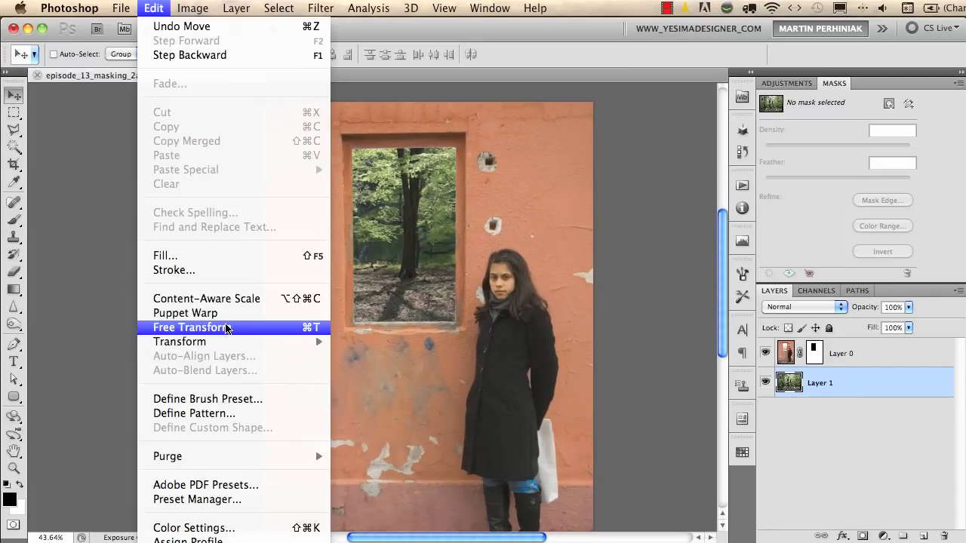
click(192, 327)
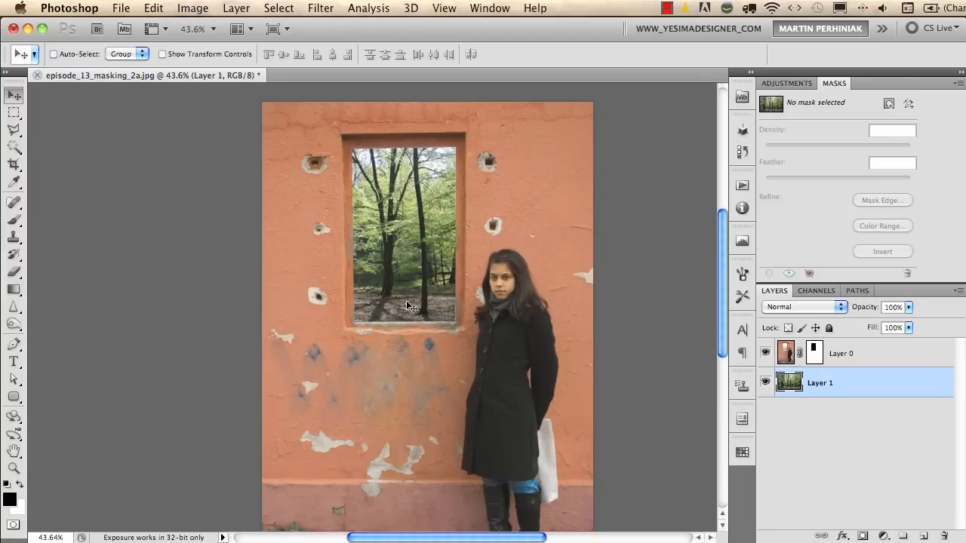
scroll(down, 3)
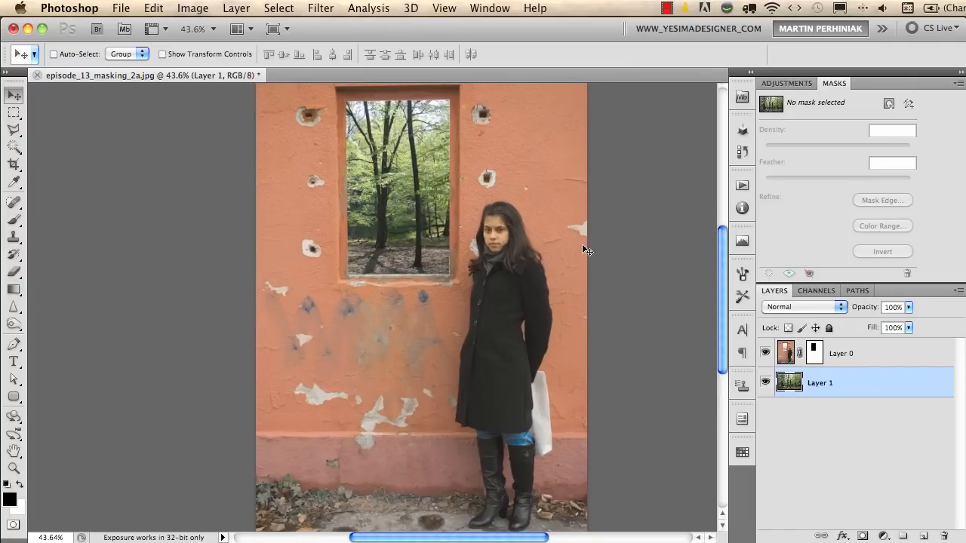
mouse_move(443, 268)
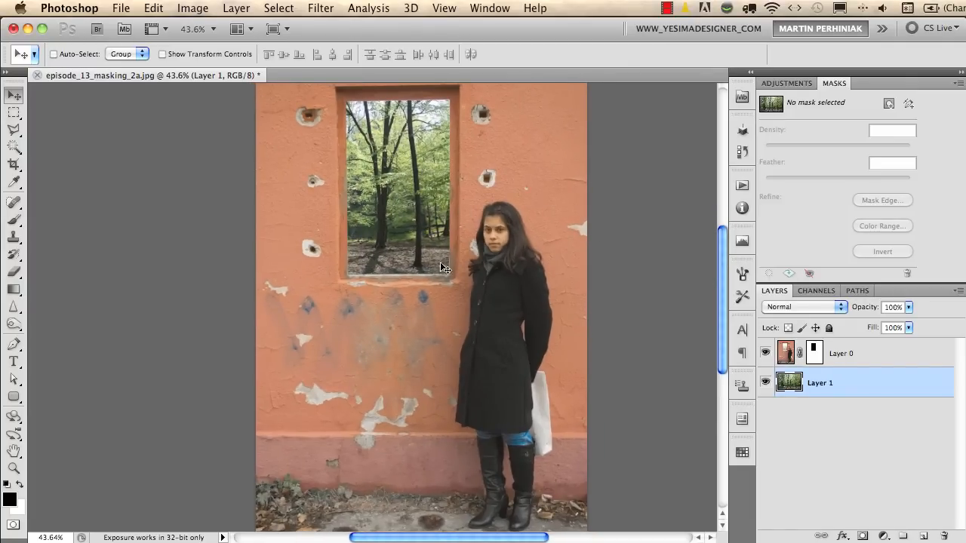